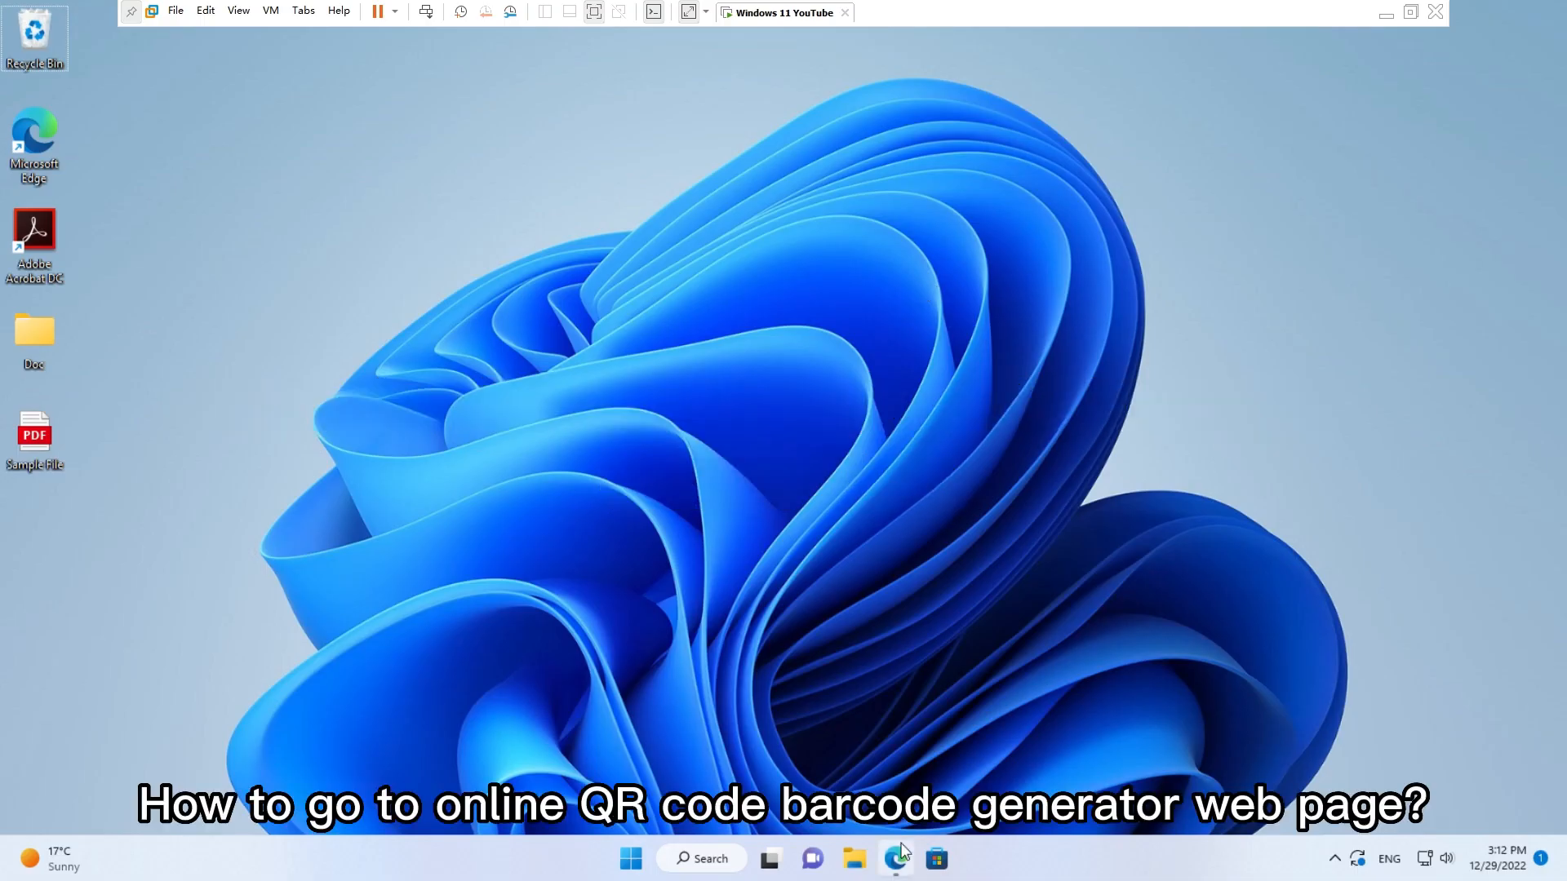
- Launch Edge and navigate from OnBarcode's Products menu to the Free Online Barcode Generator page
click(896, 857)
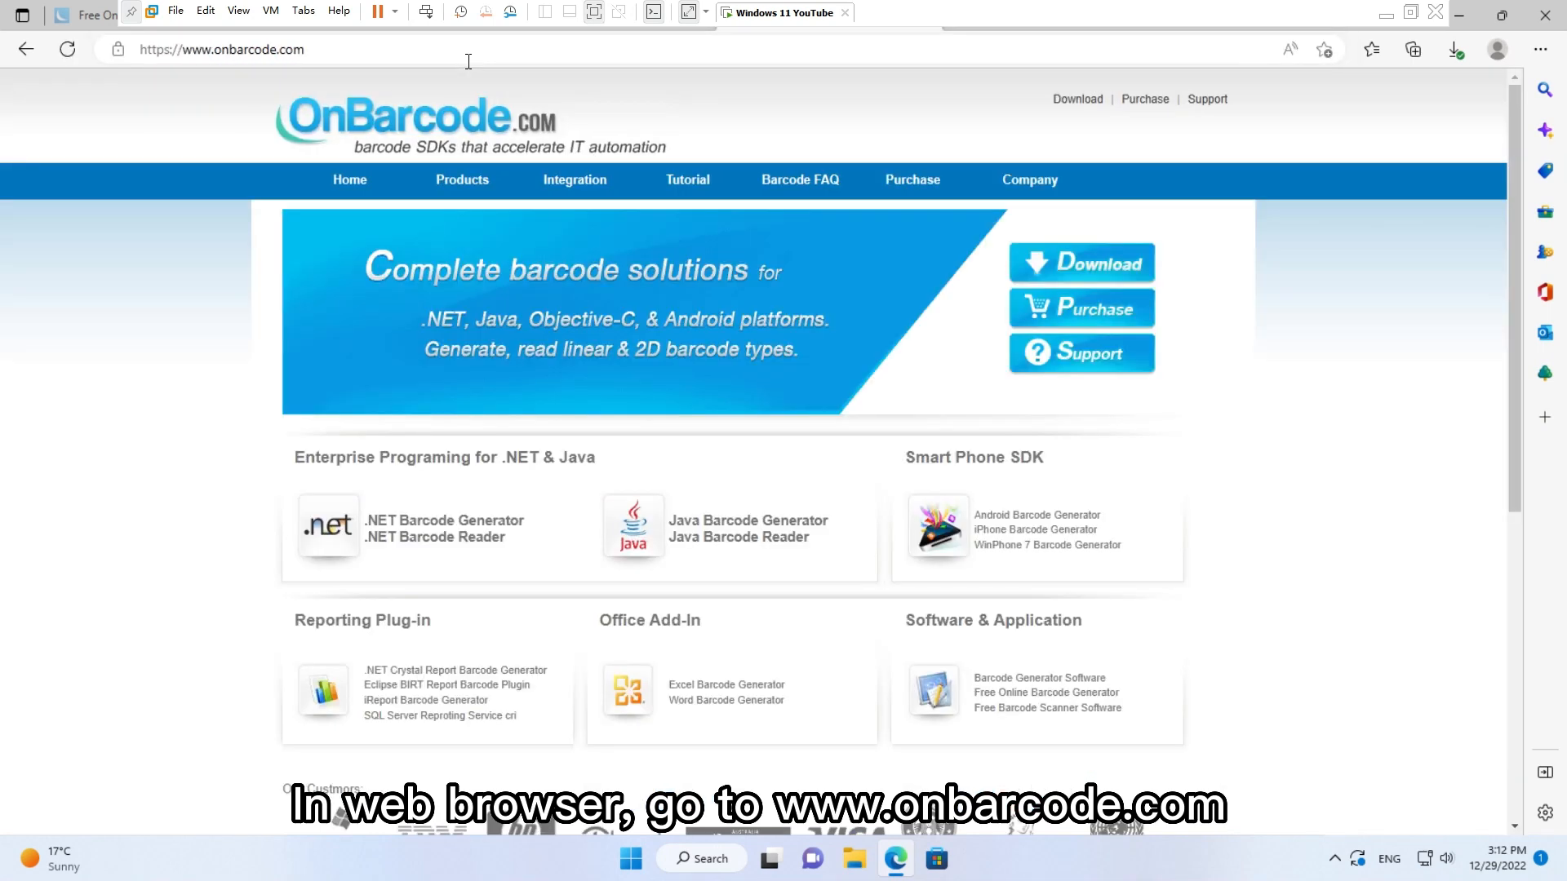
click(462, 180)
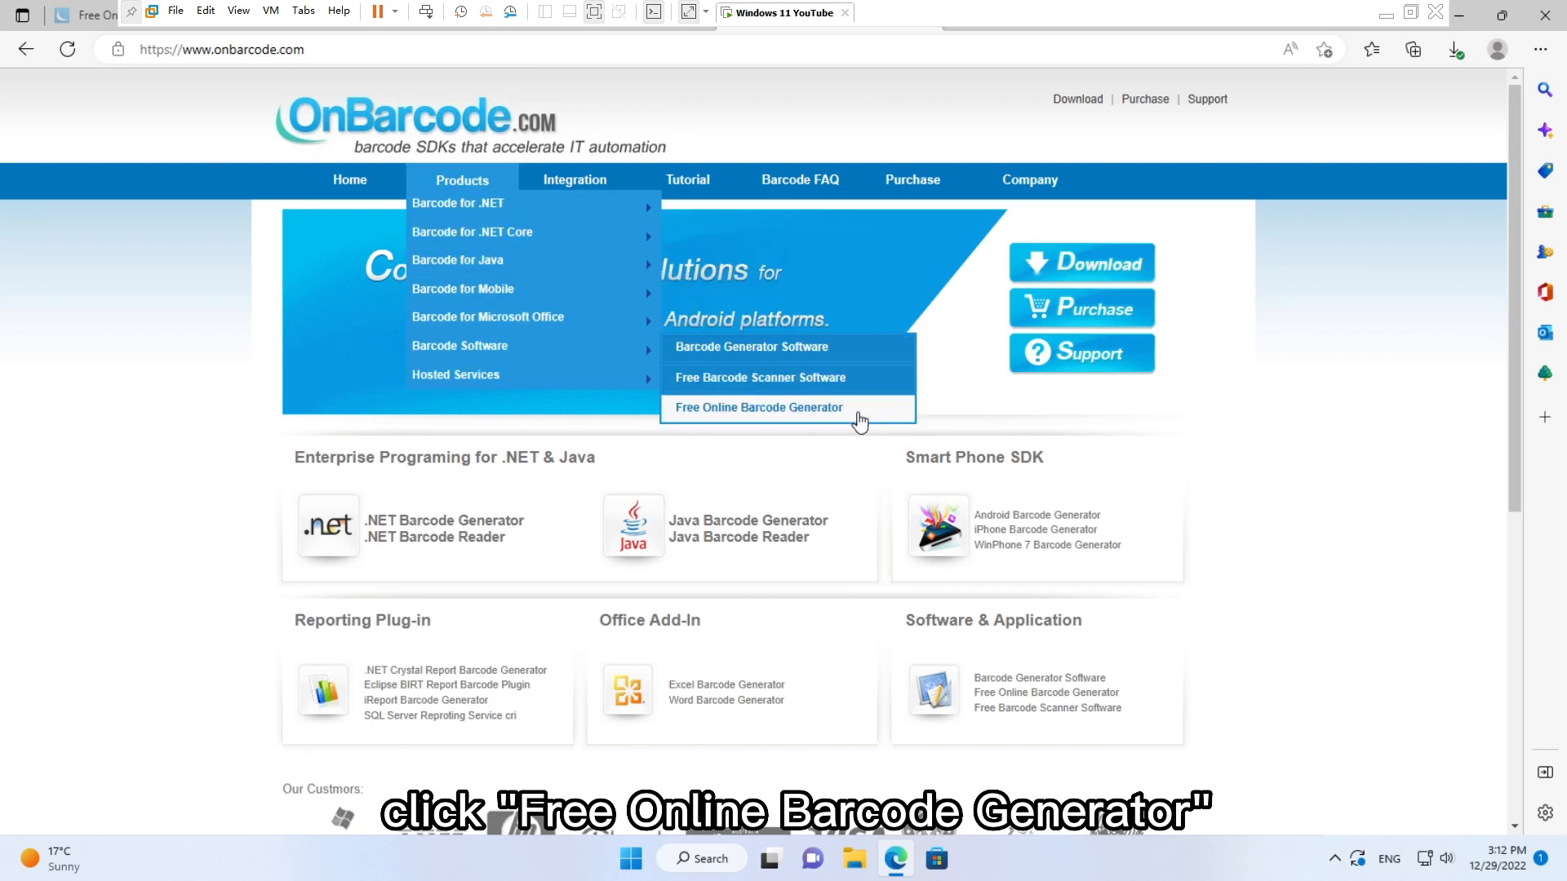
click(757, 406)
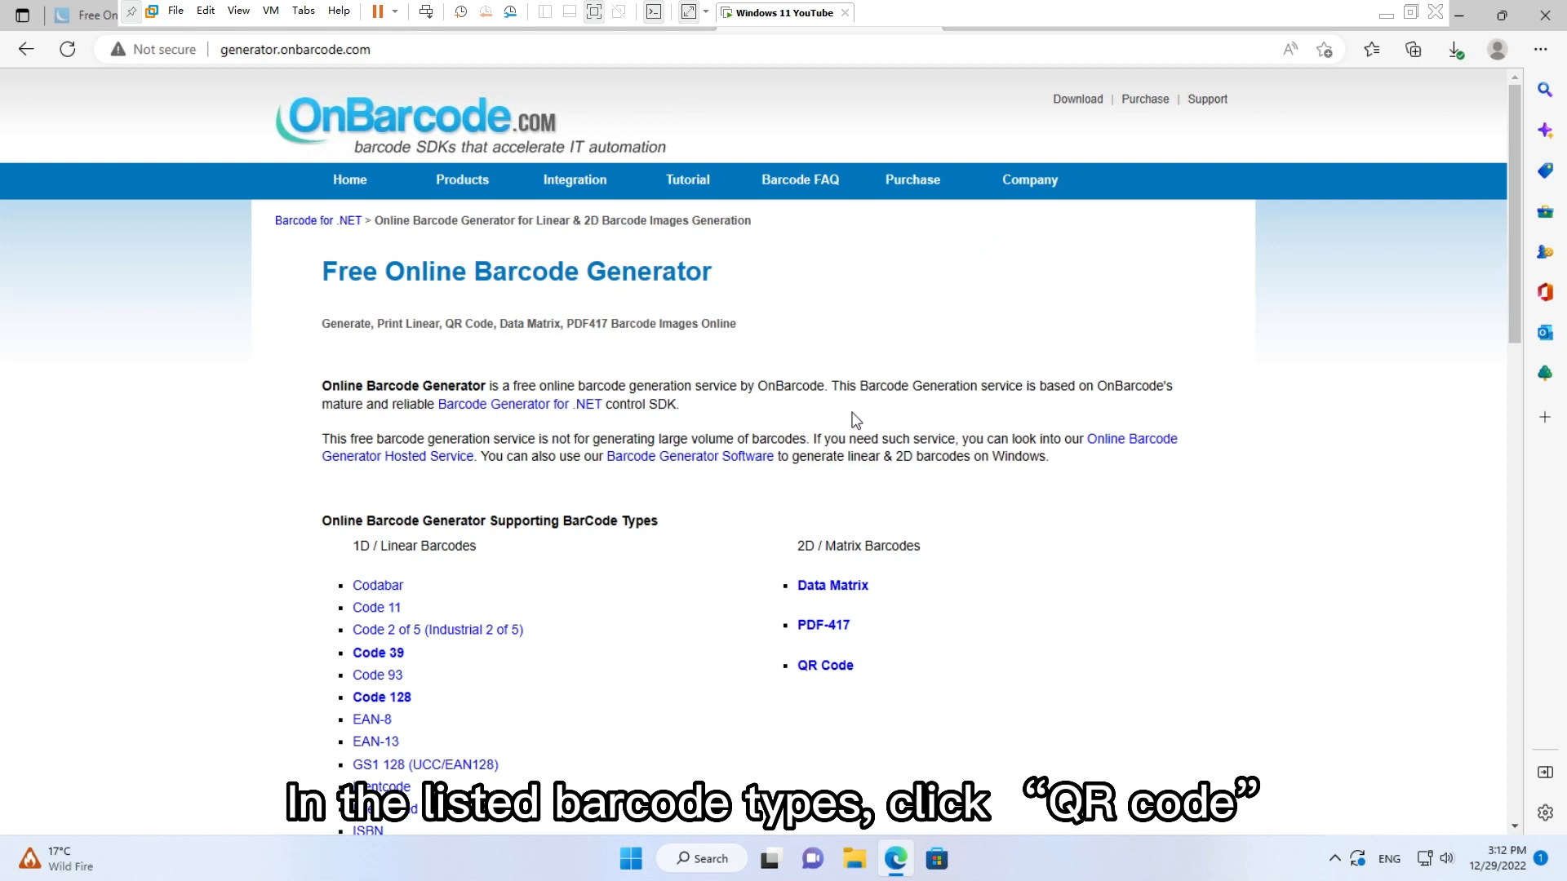
mouse_move(825, 666)
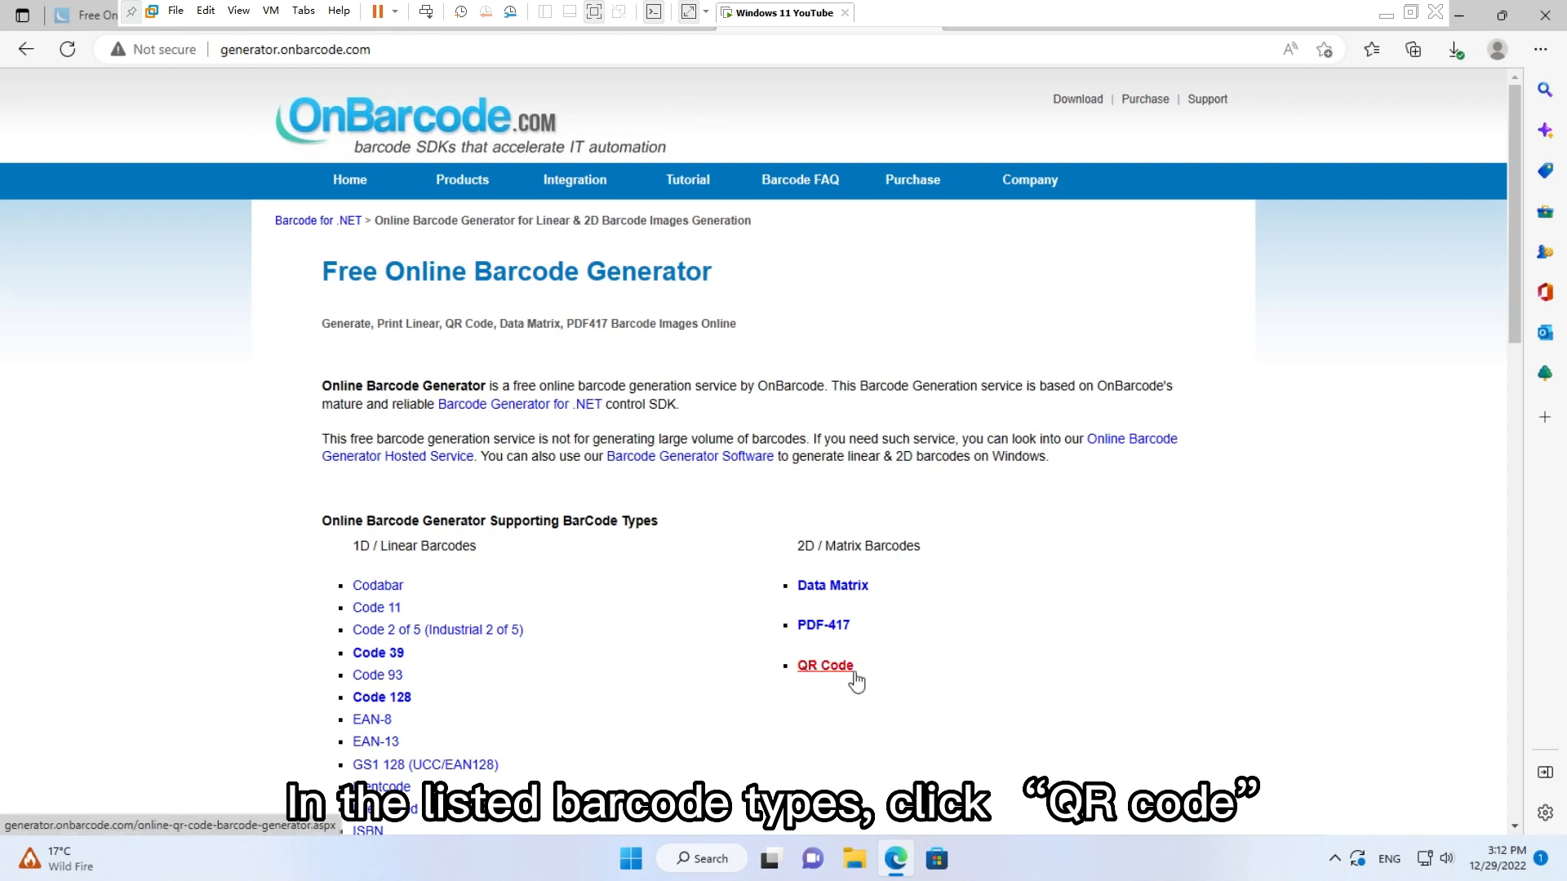
- Choose QR Code under 2D / Matrix Barcodes to load the QR code generator form
click(824, 666)
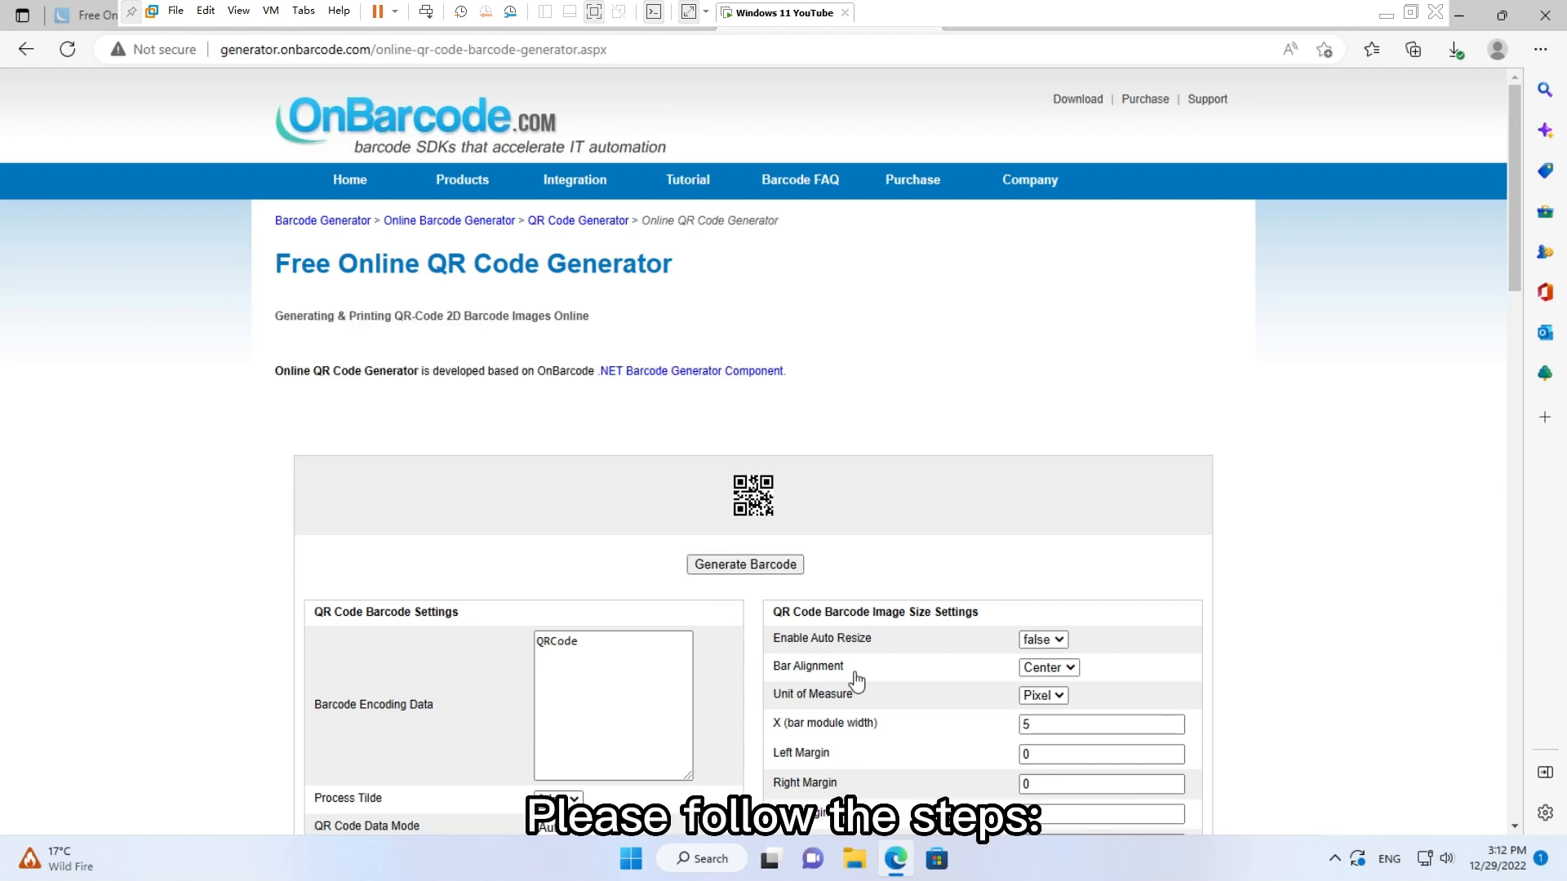
- Enter data (17)050101 and set the code to GS1 Compatible
scroll(down, 3)
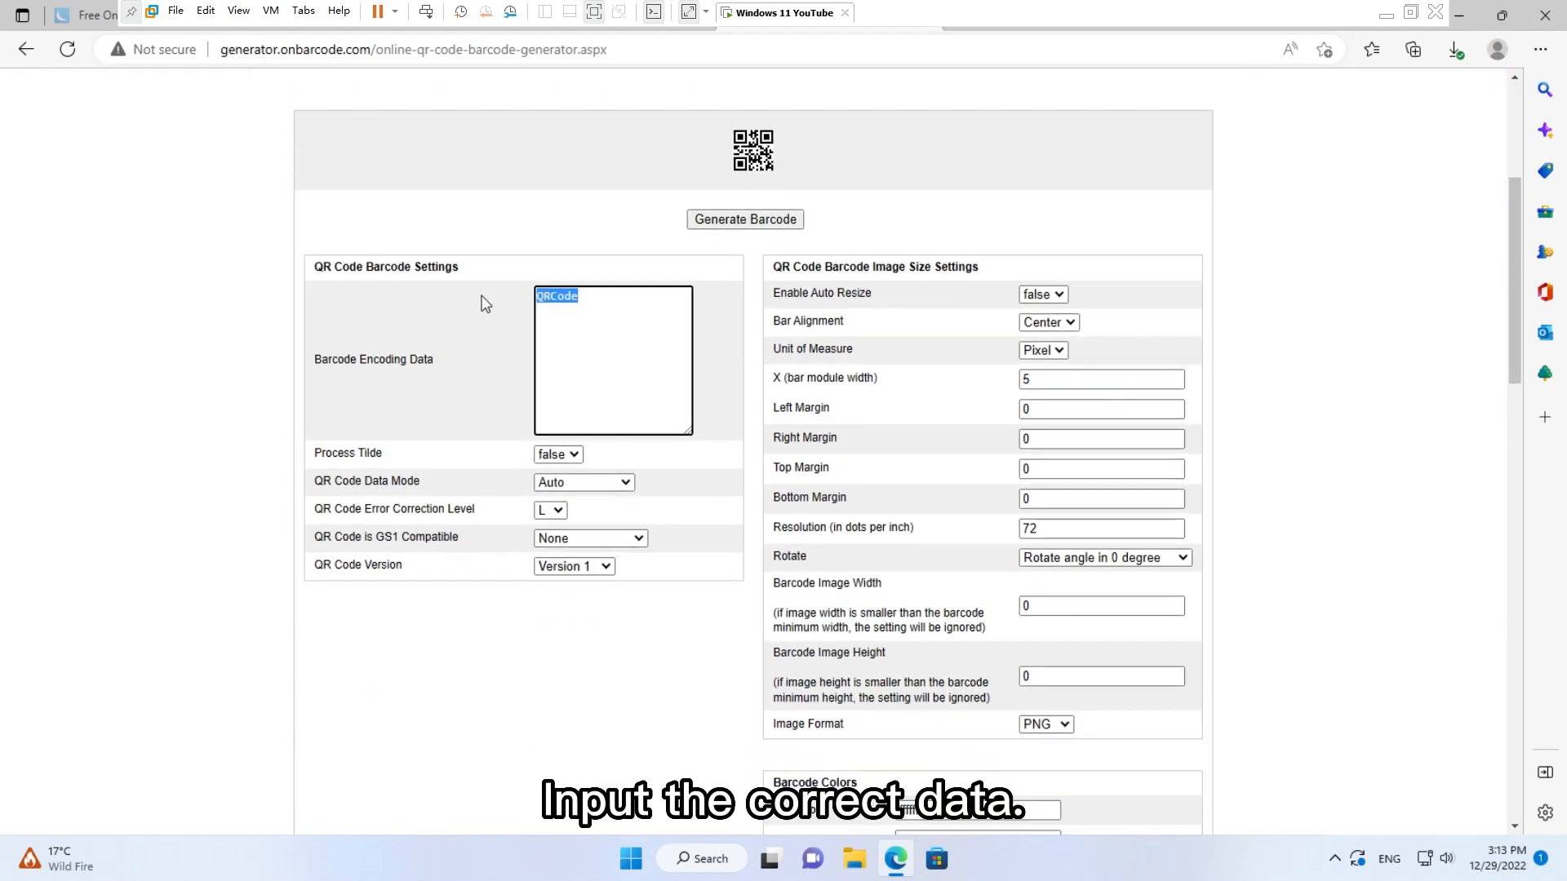
text((17)050101)
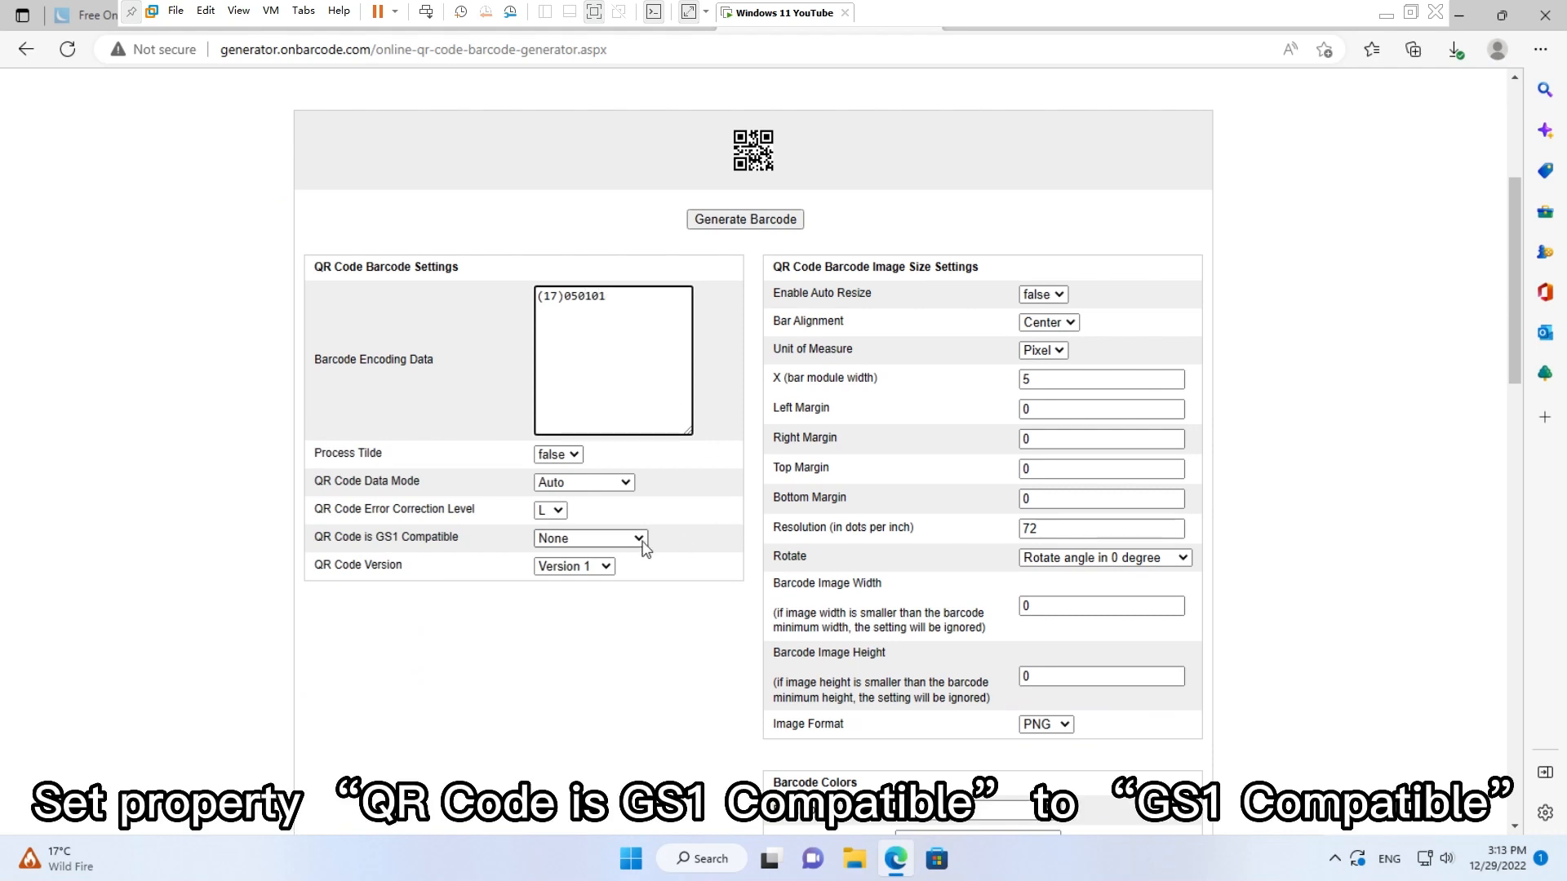
click(589, 537)
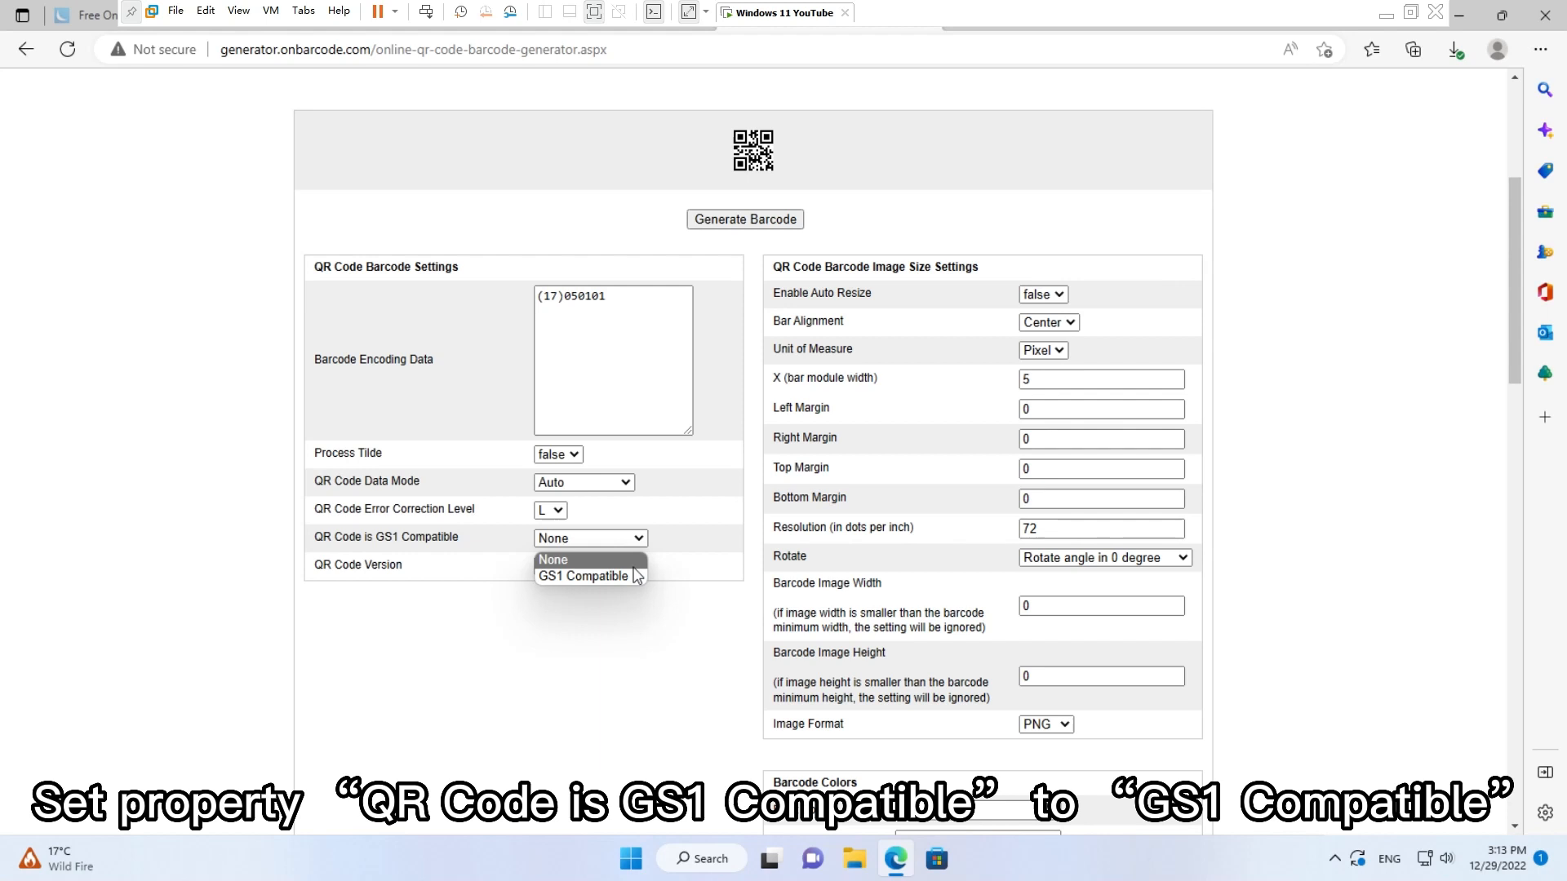
click(584, 576)
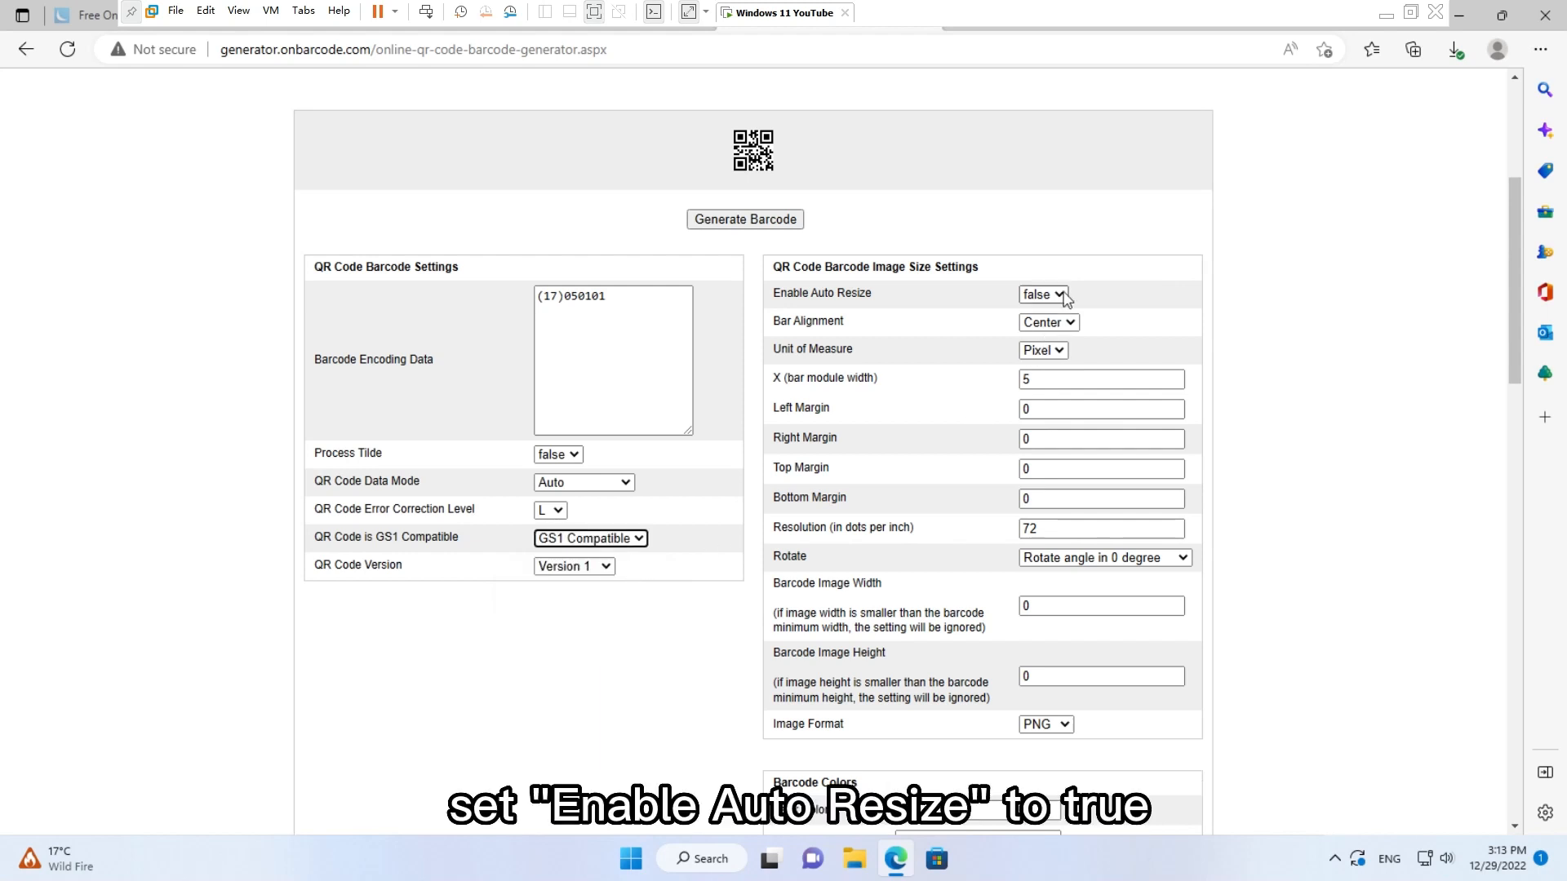
- Enable auto resize with inch units, 900 dpi resolution, image width 6 and height 2
click(1043, 294)
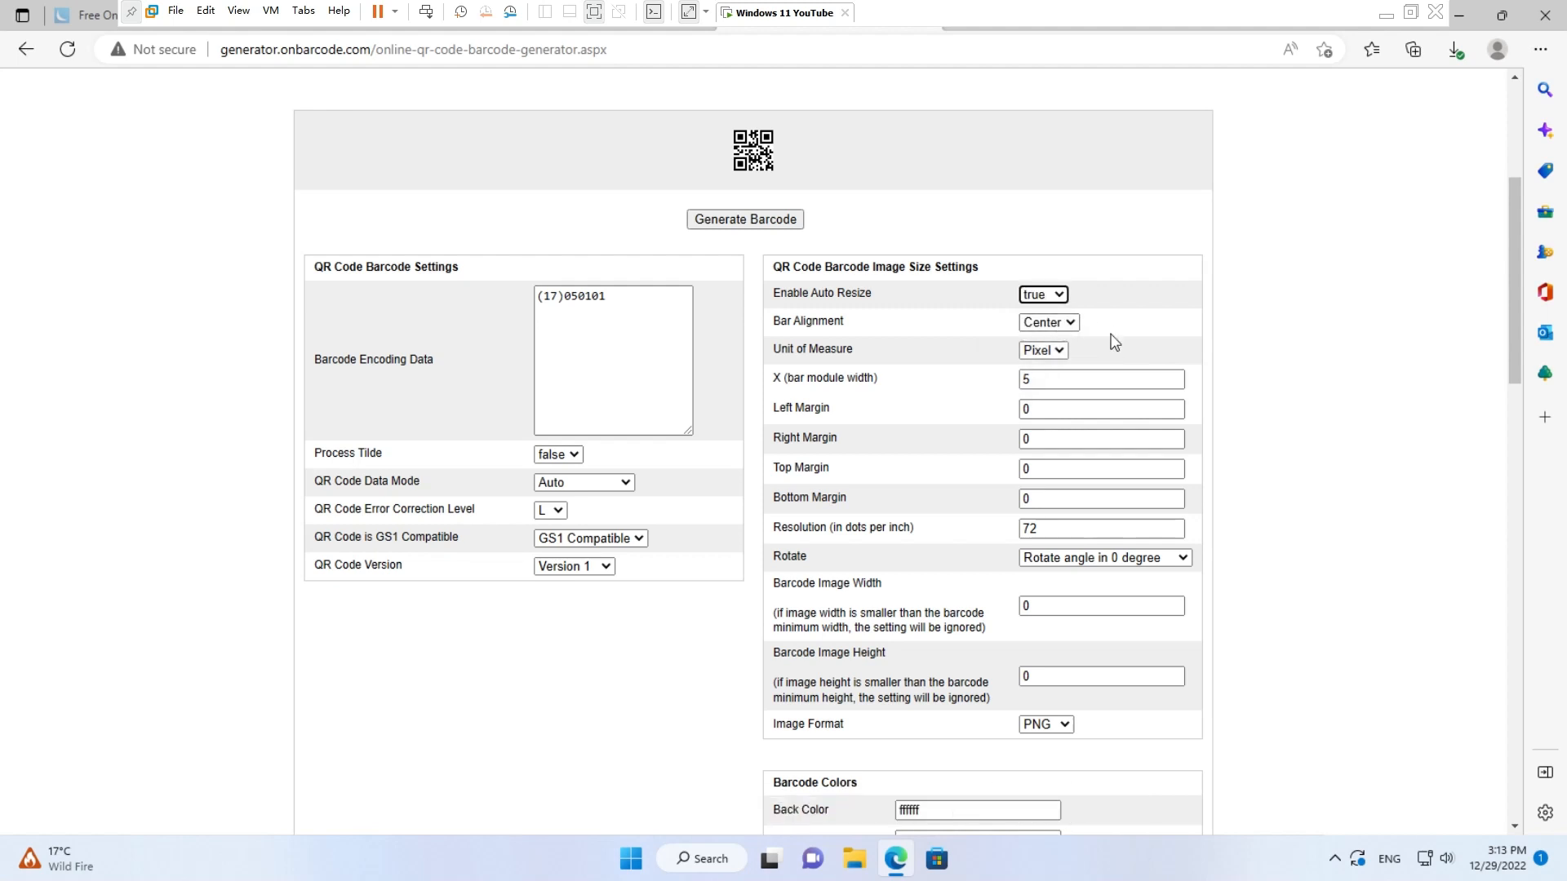
click(1043, 349)
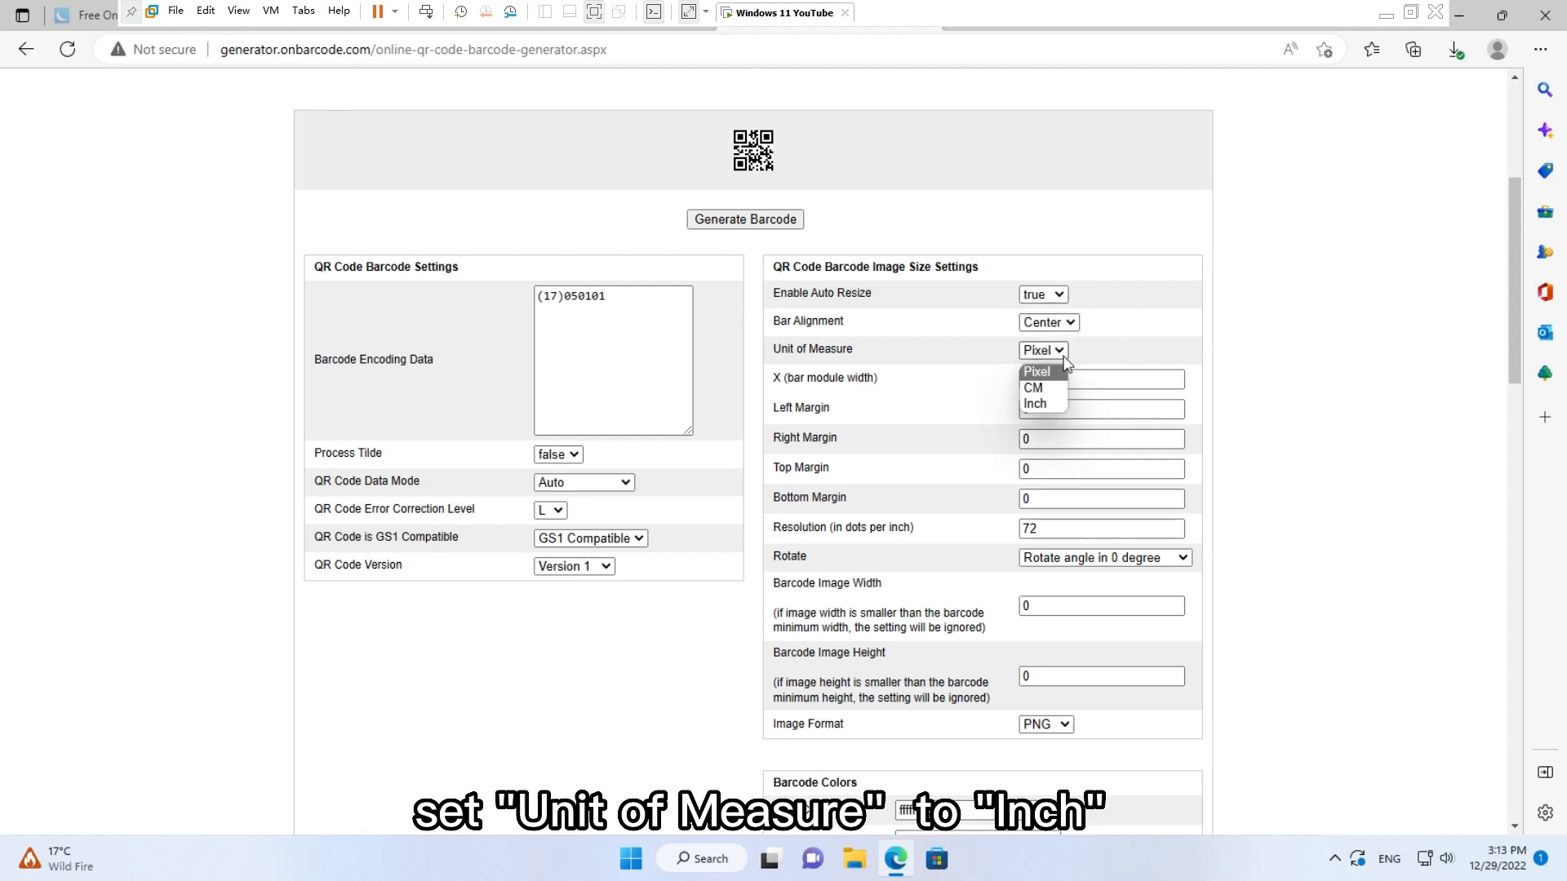
click(1034, 403)
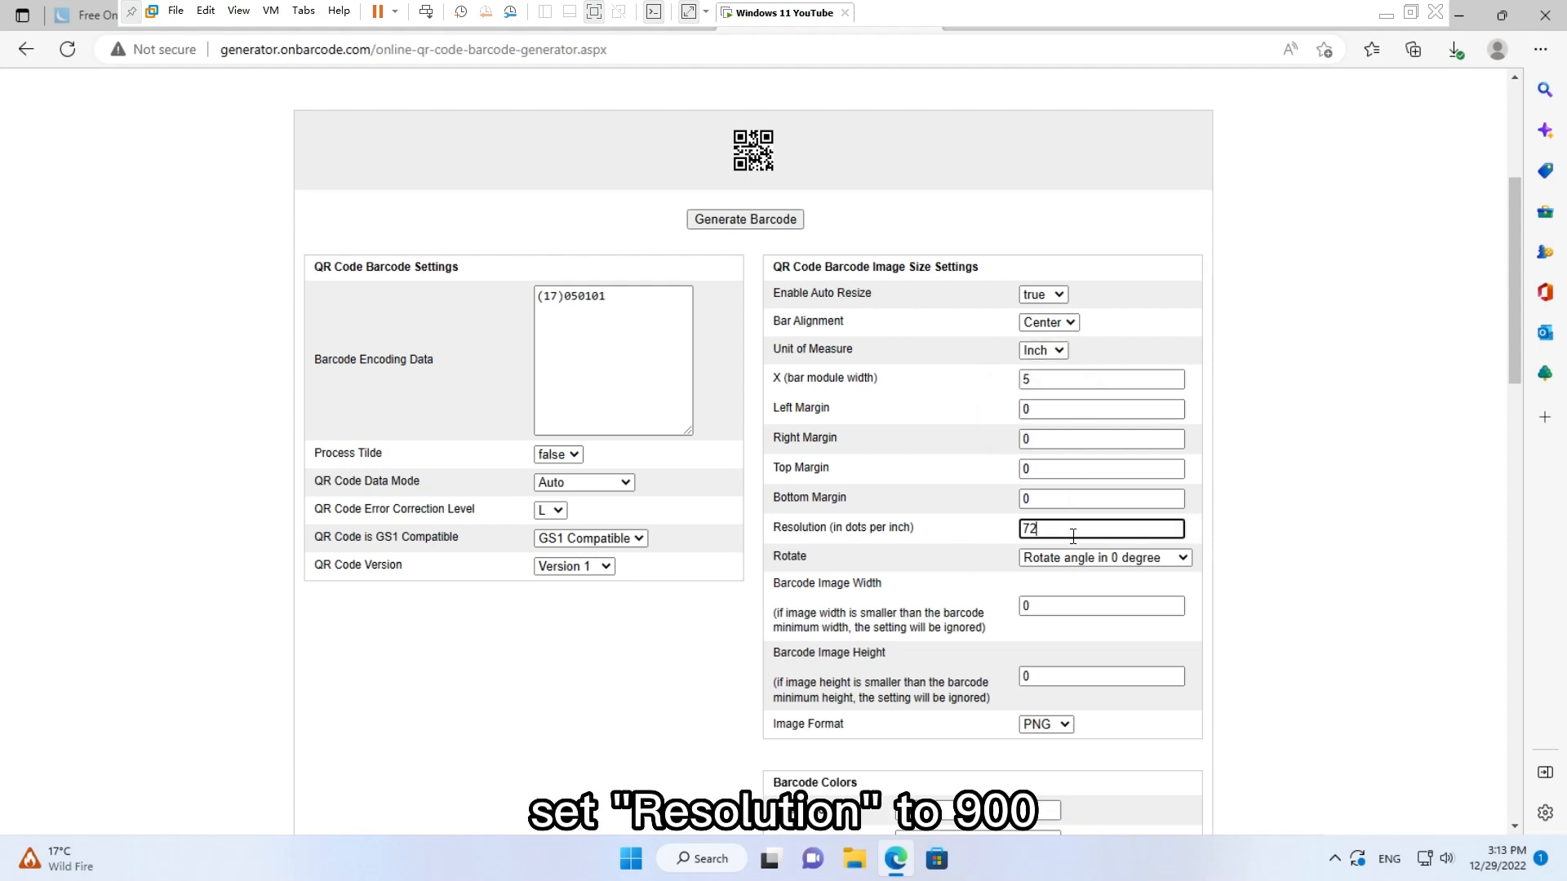
text(900)
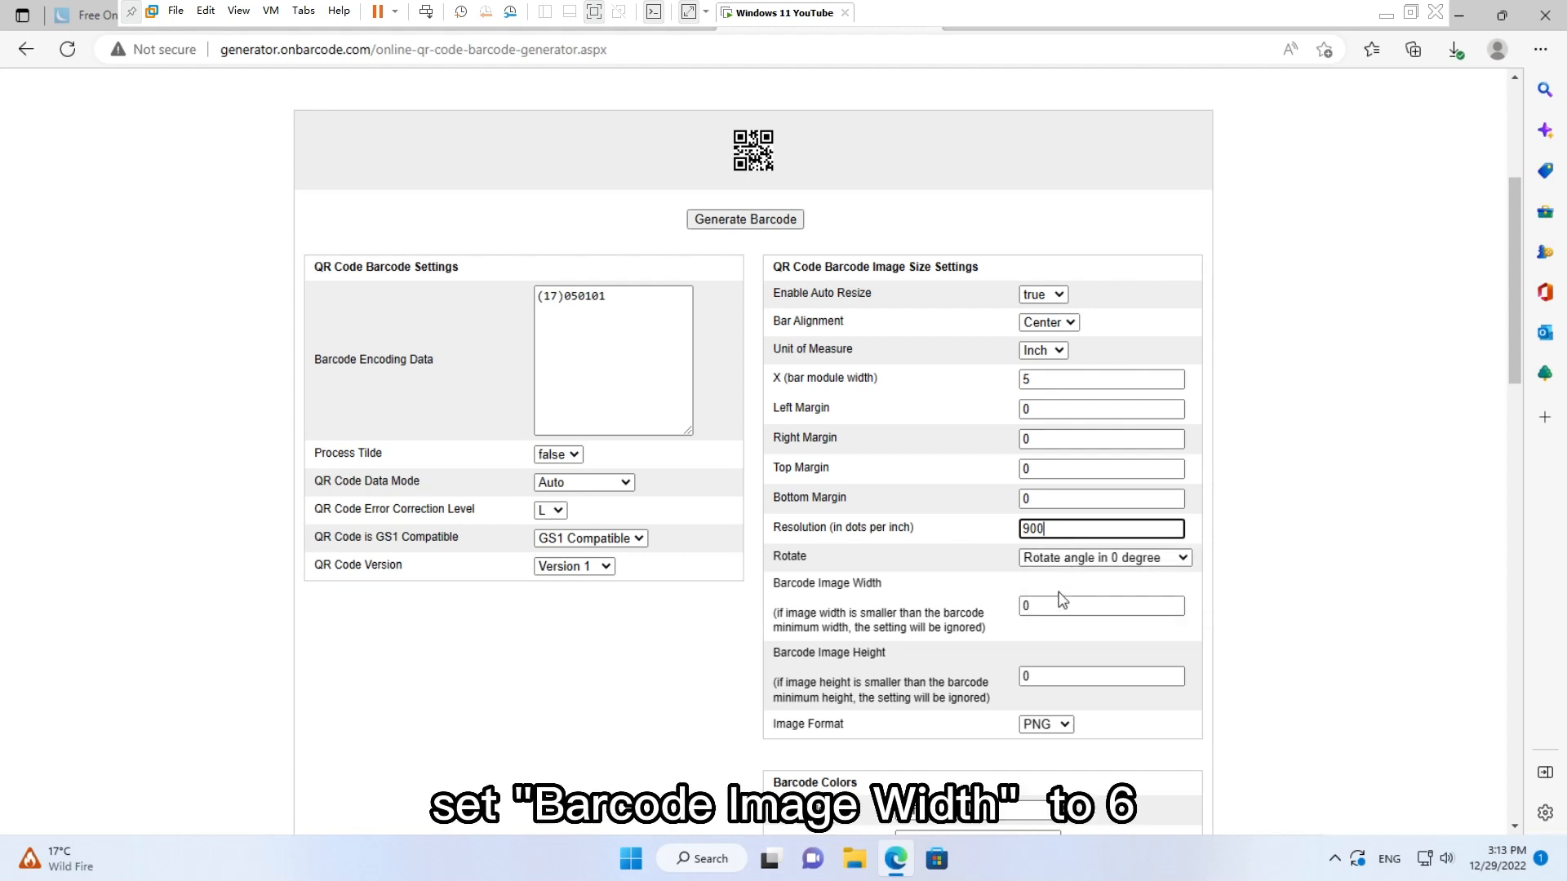
click(1101, 606)
text(6)
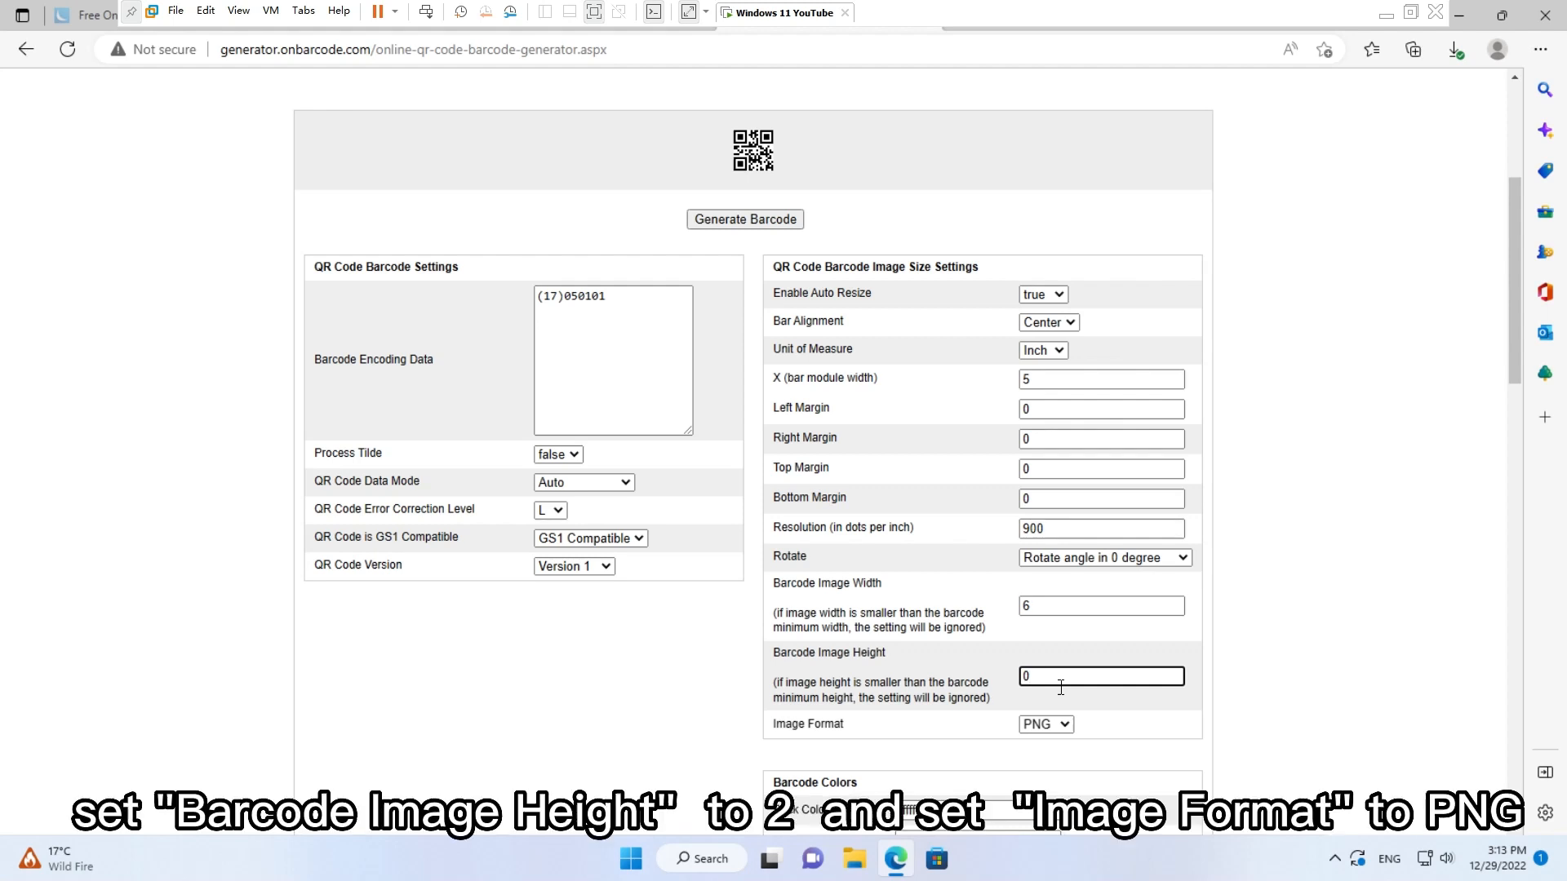
text(2)
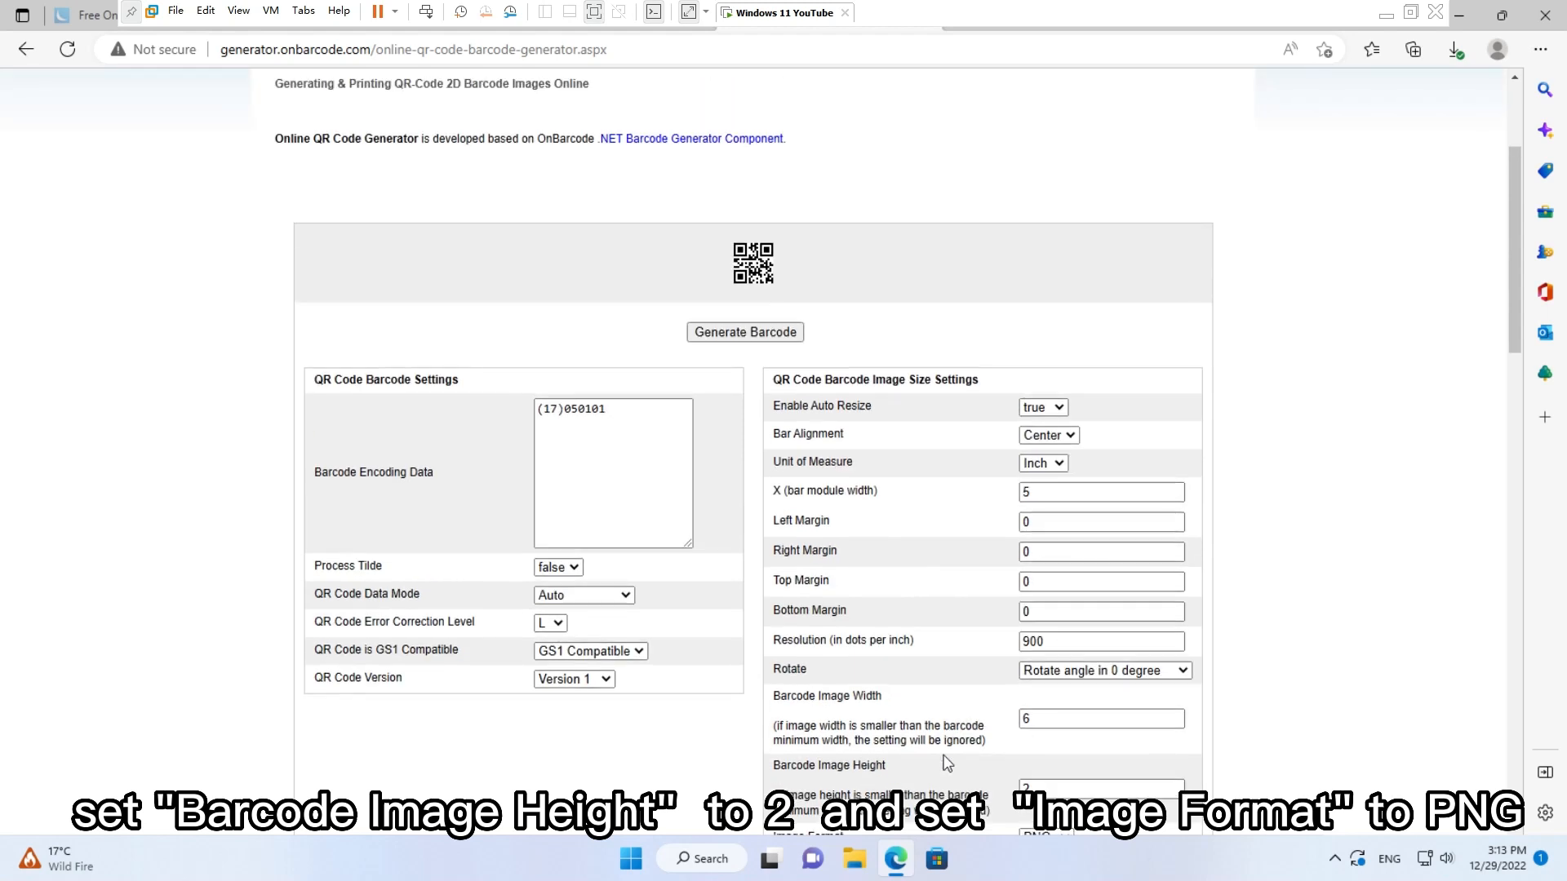
- Generate the barcode and save the image to the Desktop as qrcode.png
click(744, 331)
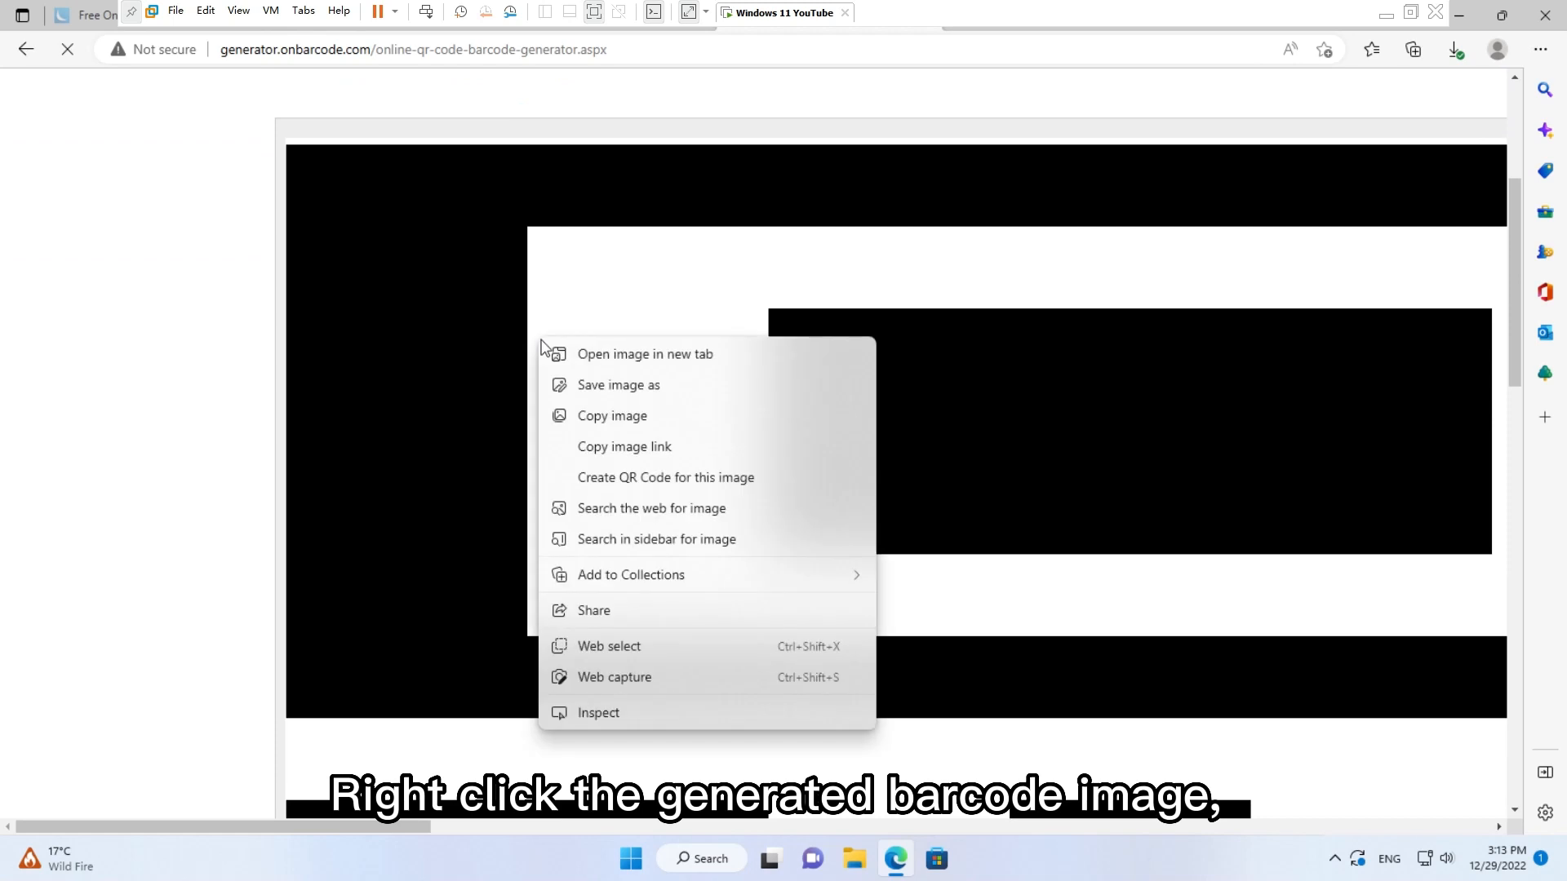
click(618, 385)
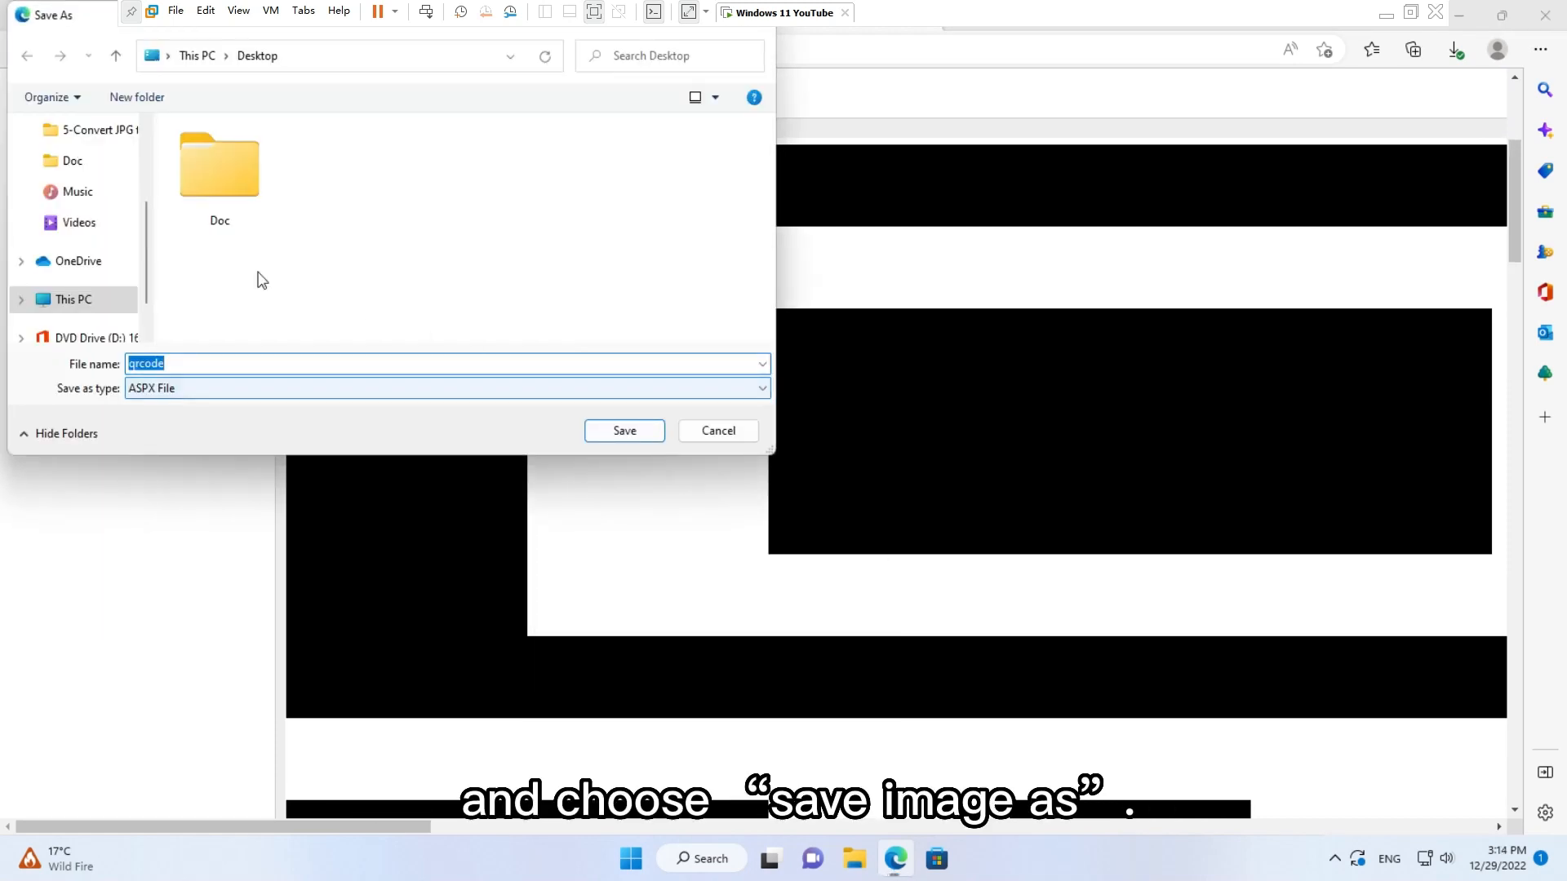
click(82, 168)
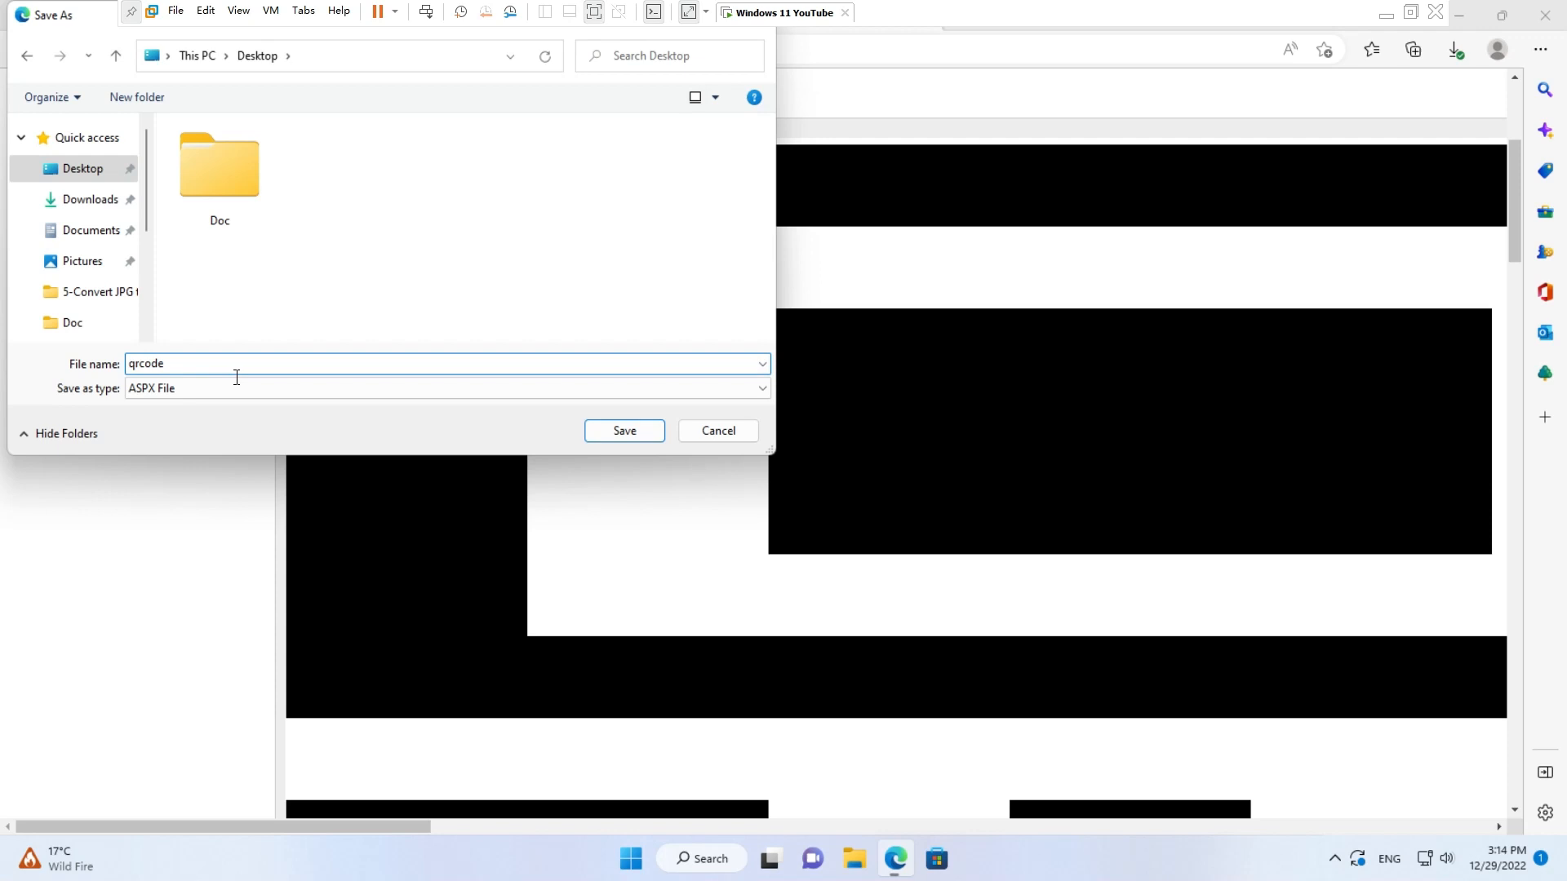
text(.pnd)
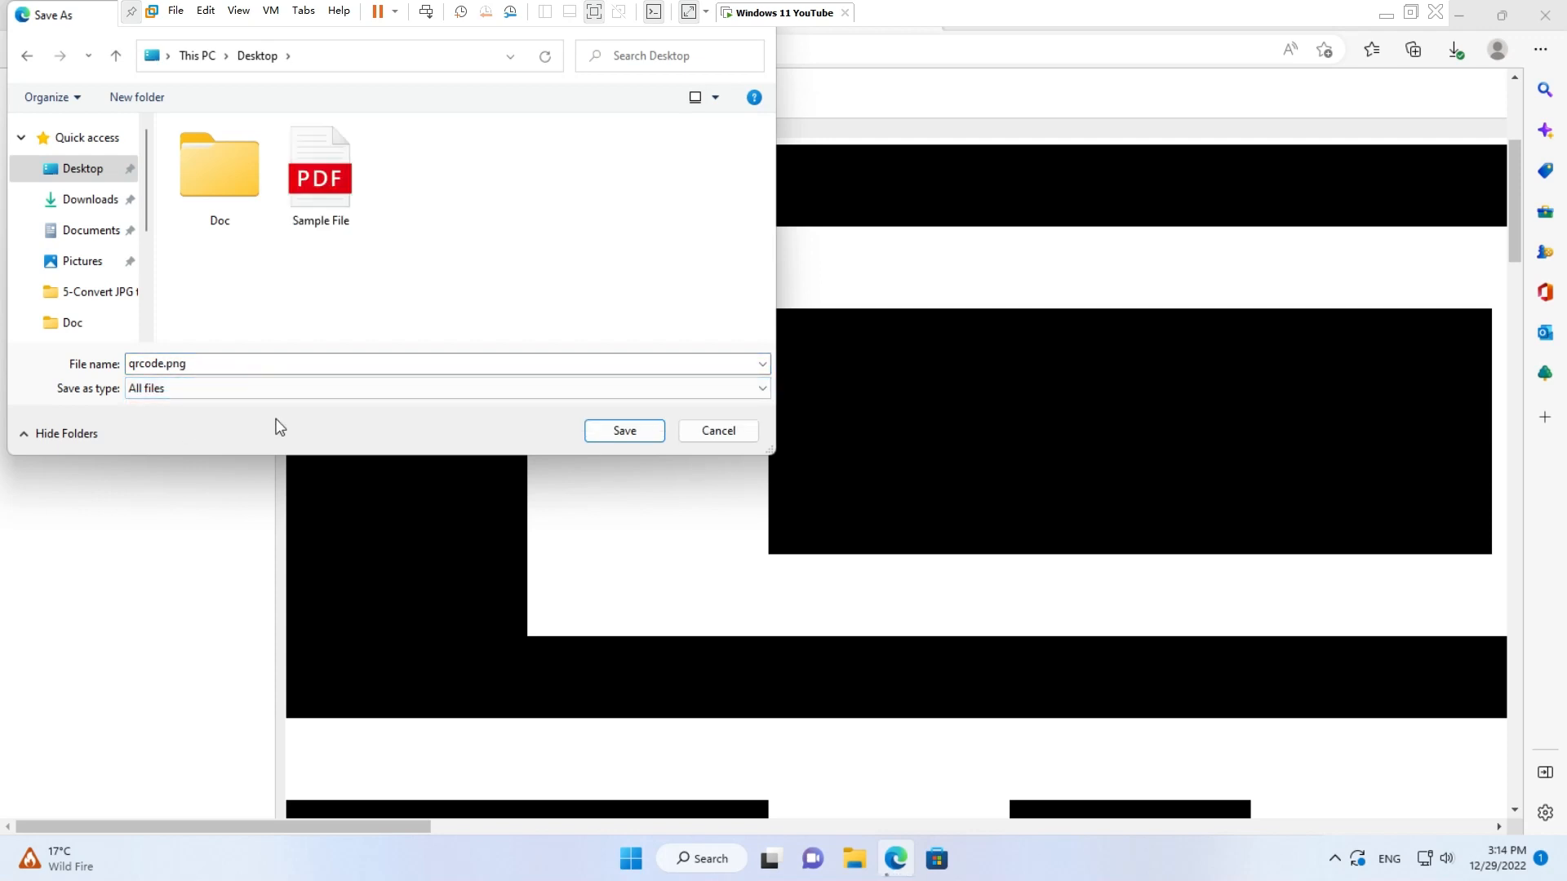
click(622, 430)
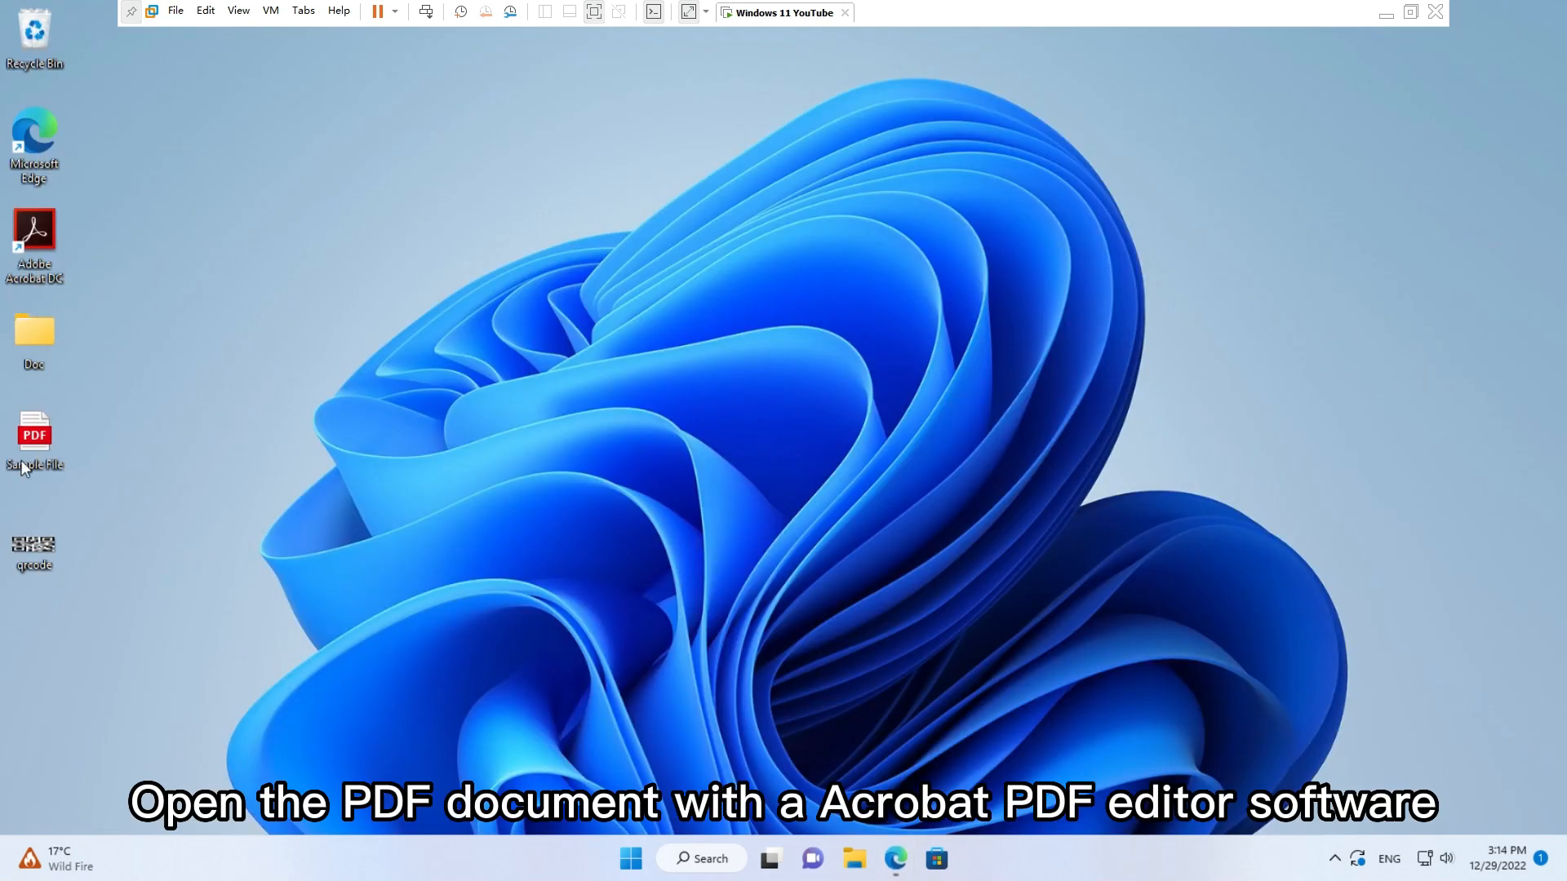
- Open Sample File.pdf from the desktop with Adobe Acrobat DC
right_click(34, 437)
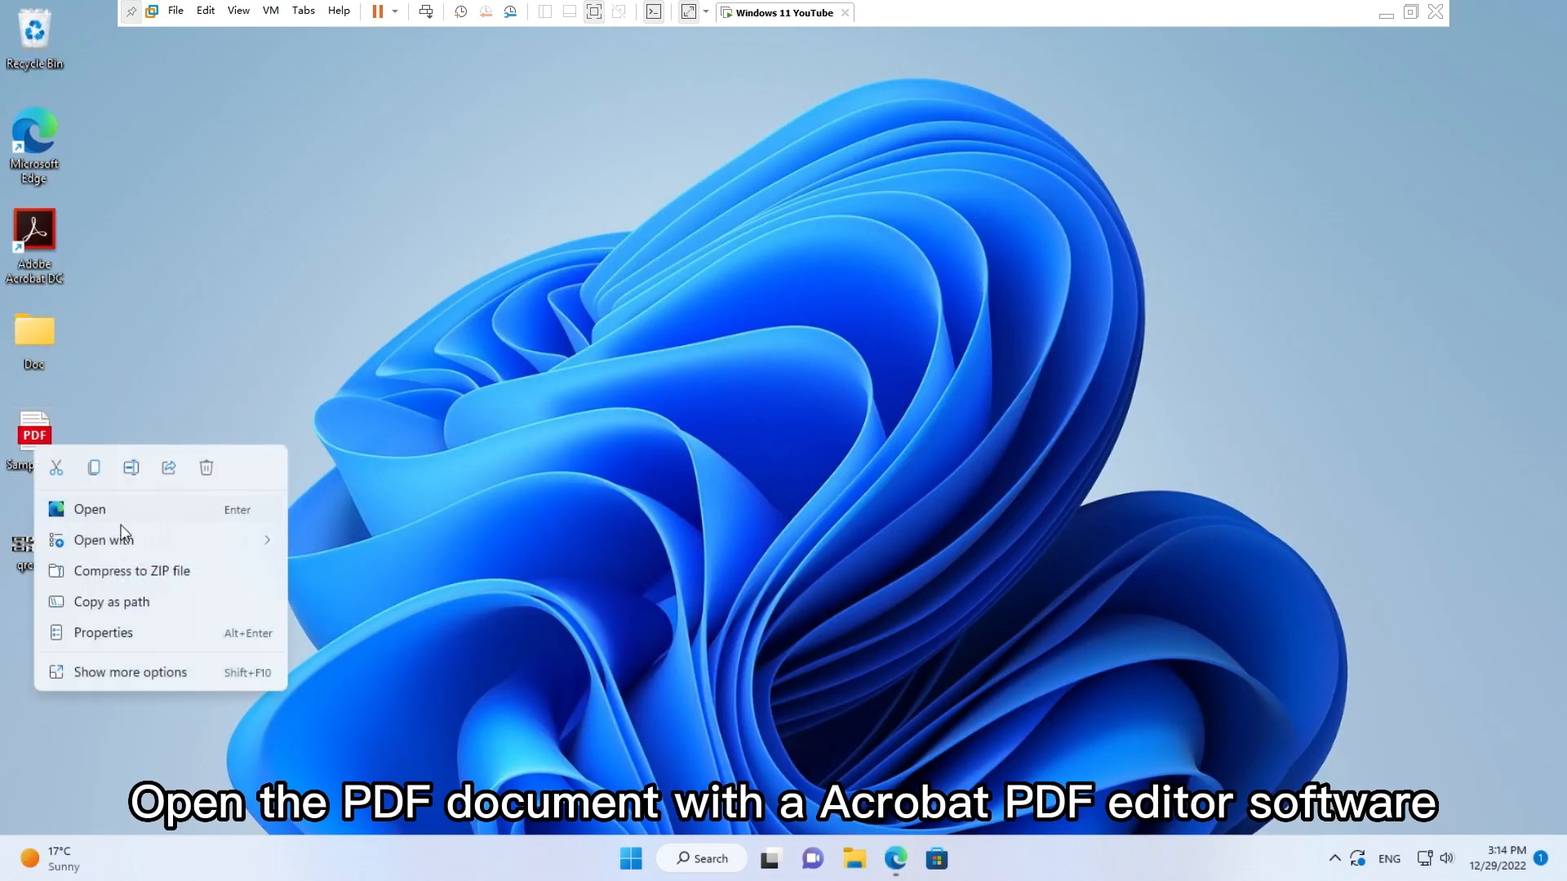
click(345, 553)
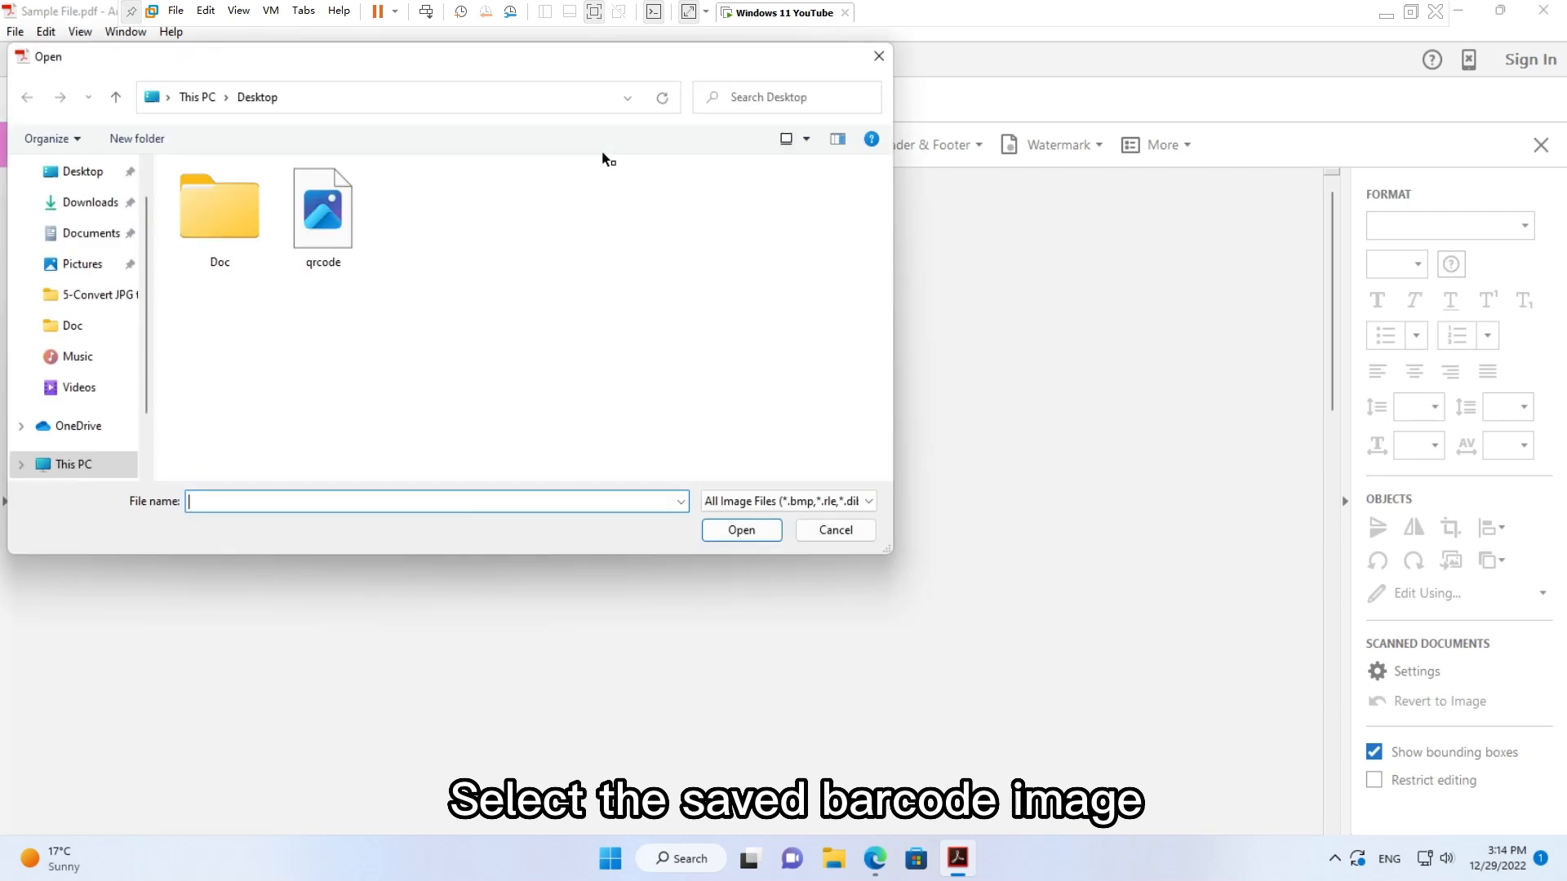
- Insert qrcode into the PDF, measure its width at 6.00 in with the Measure tool, then minimize Acrobat
double_click(321, 208)
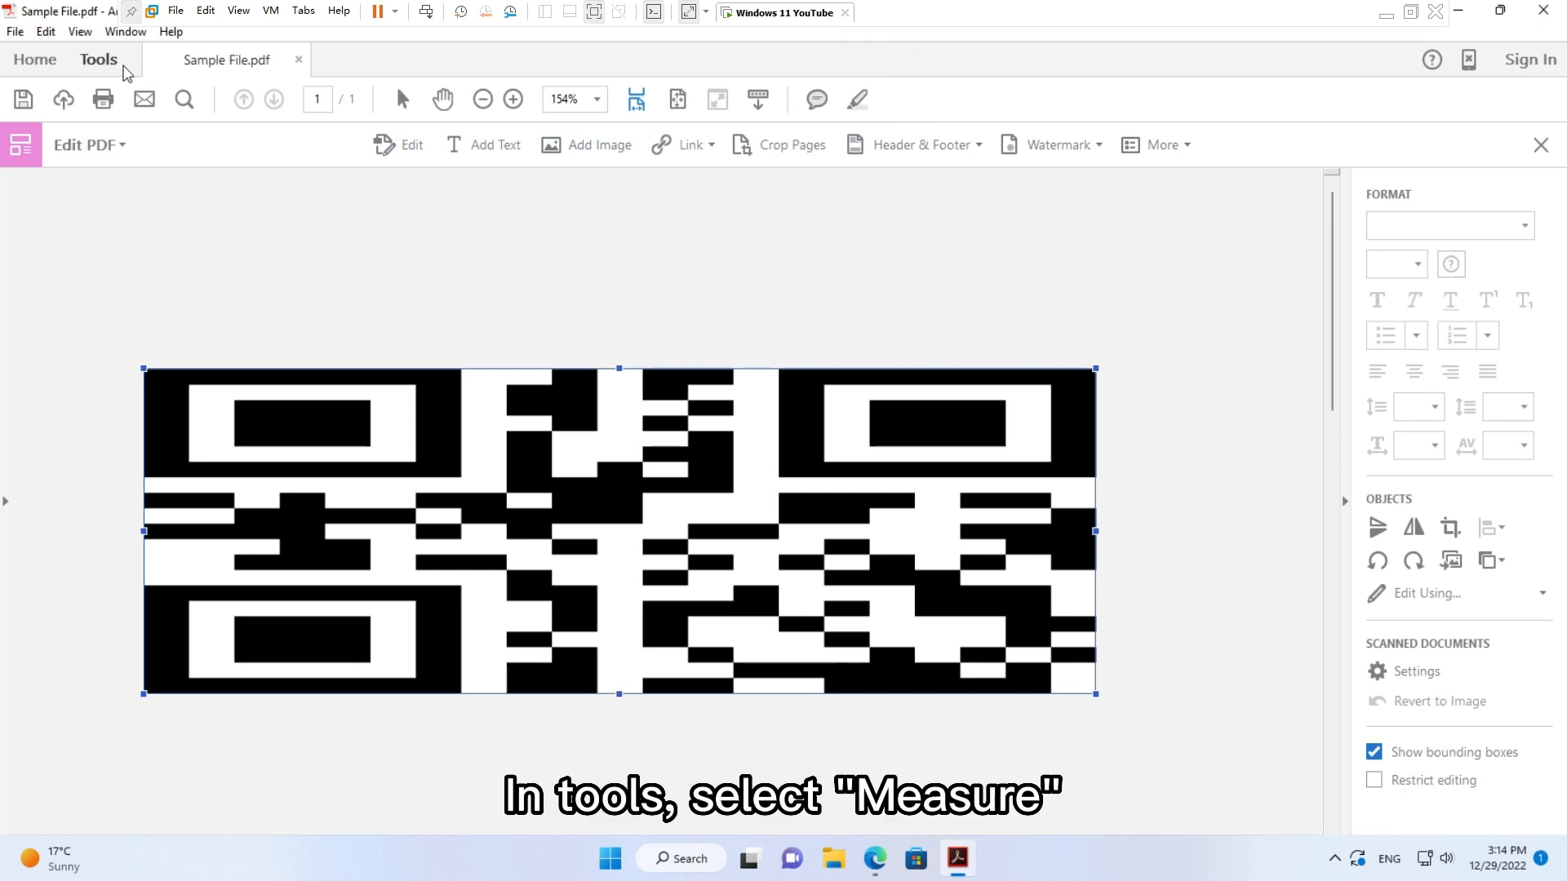
click(96, 59)
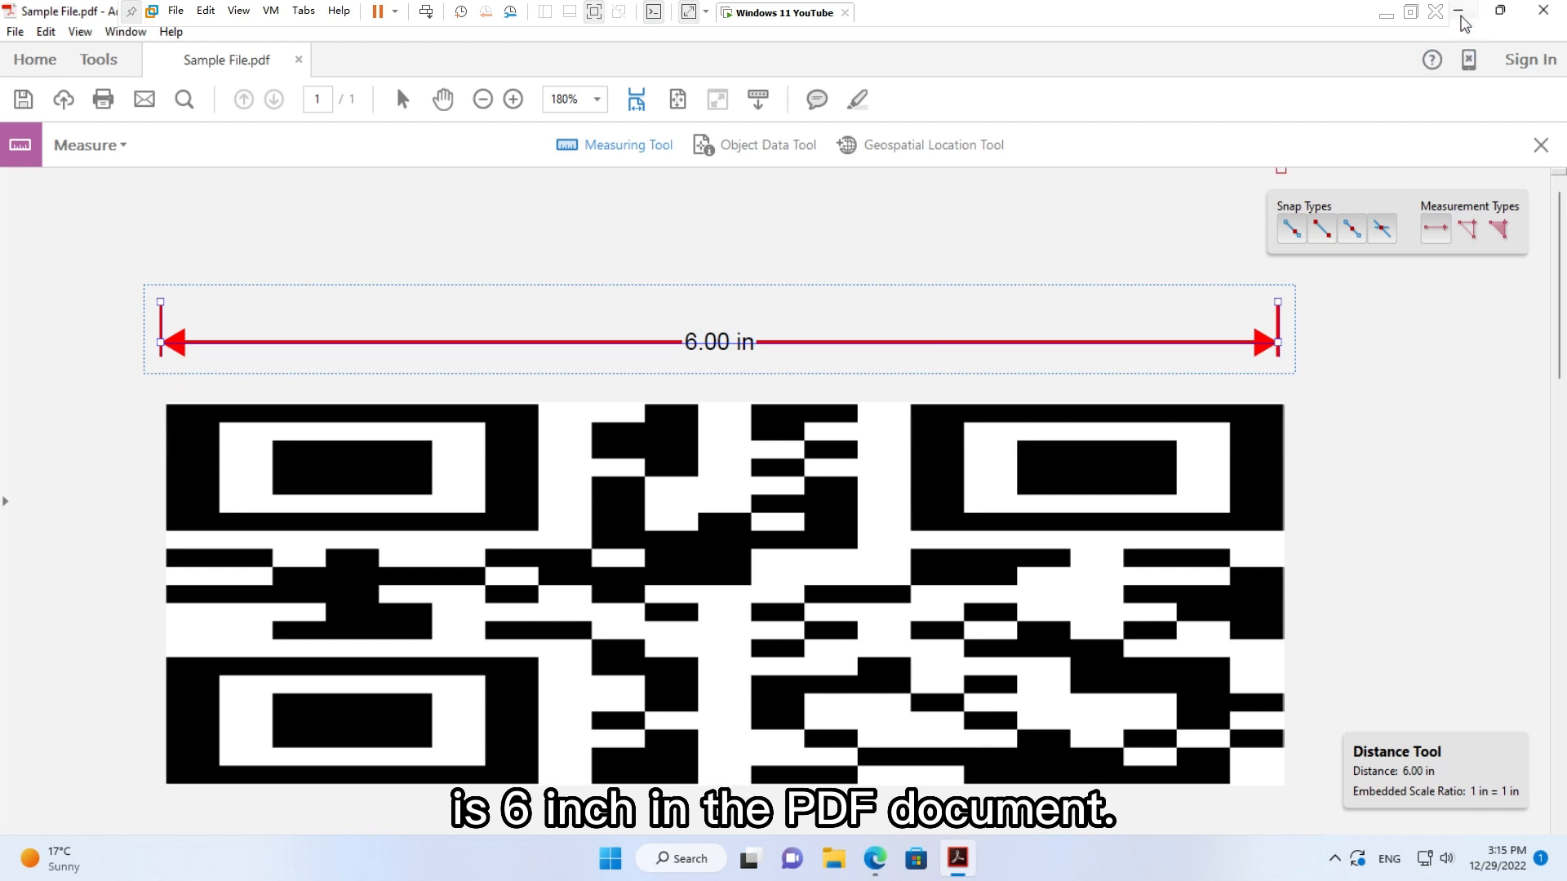
click(1437, 12)
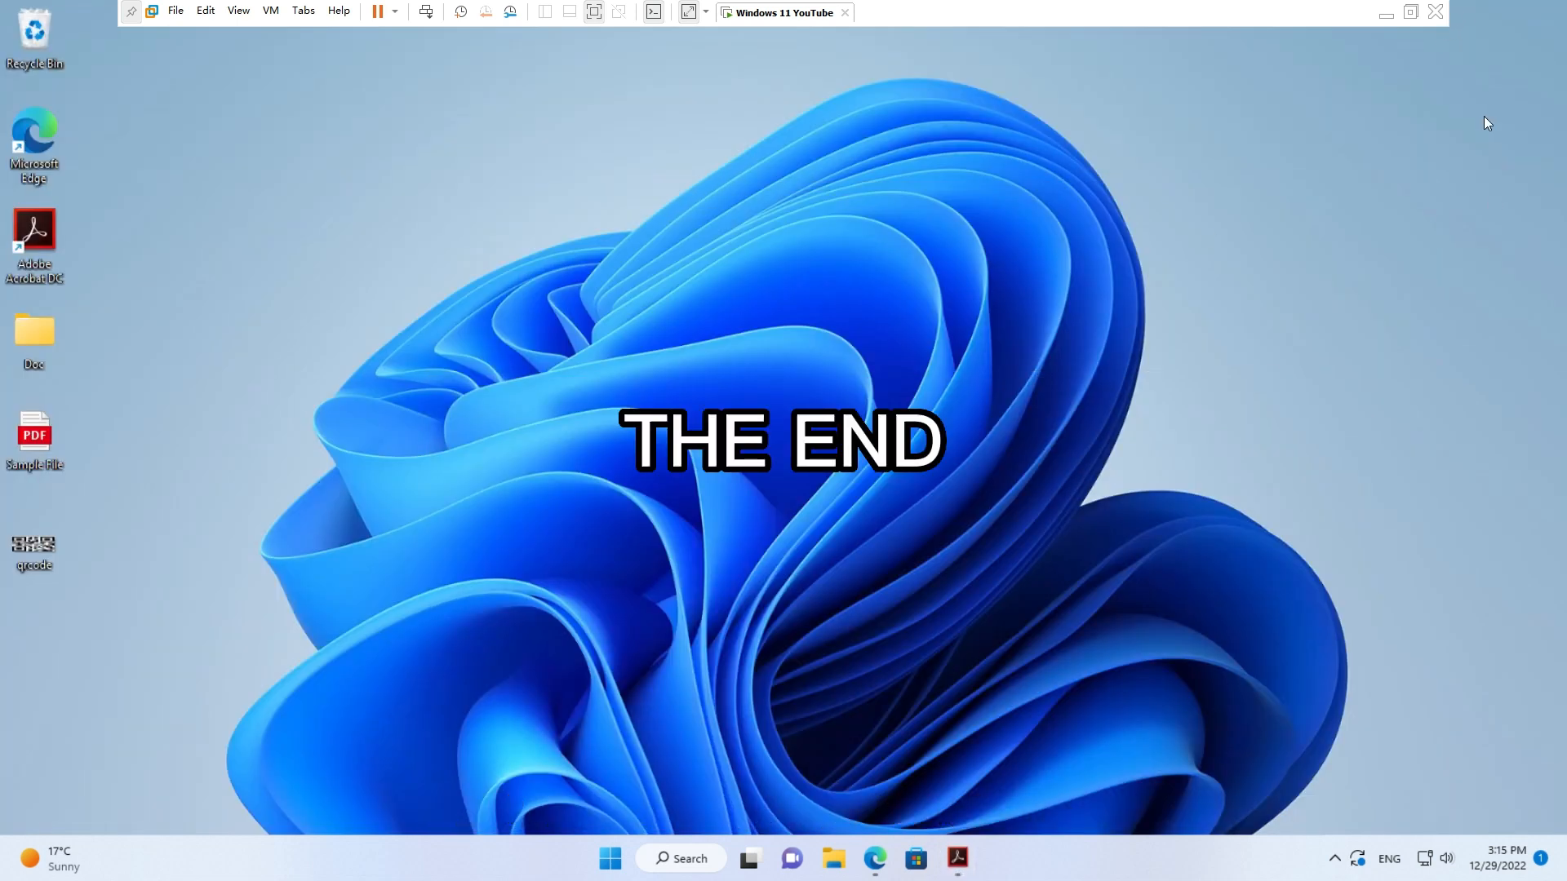